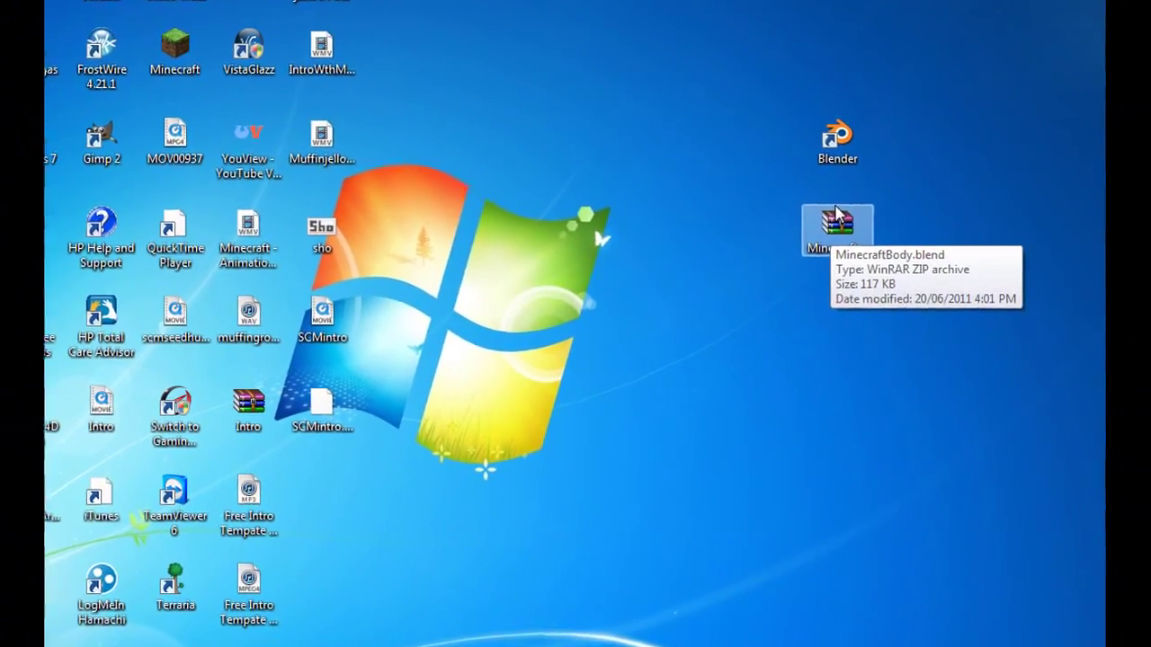
Extract MinecraftBody.blend from its WinRAR archive and place it beside the Blender shortcut.
right_click(836, 225)
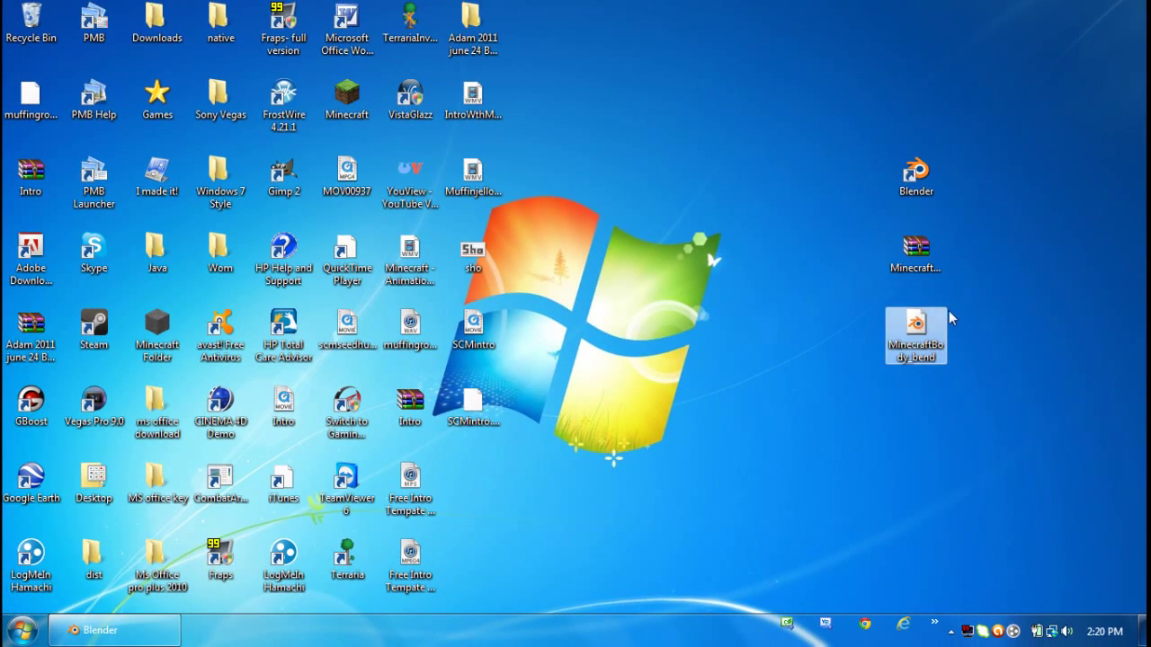
left_click_drag(915, 335, 850, 171)
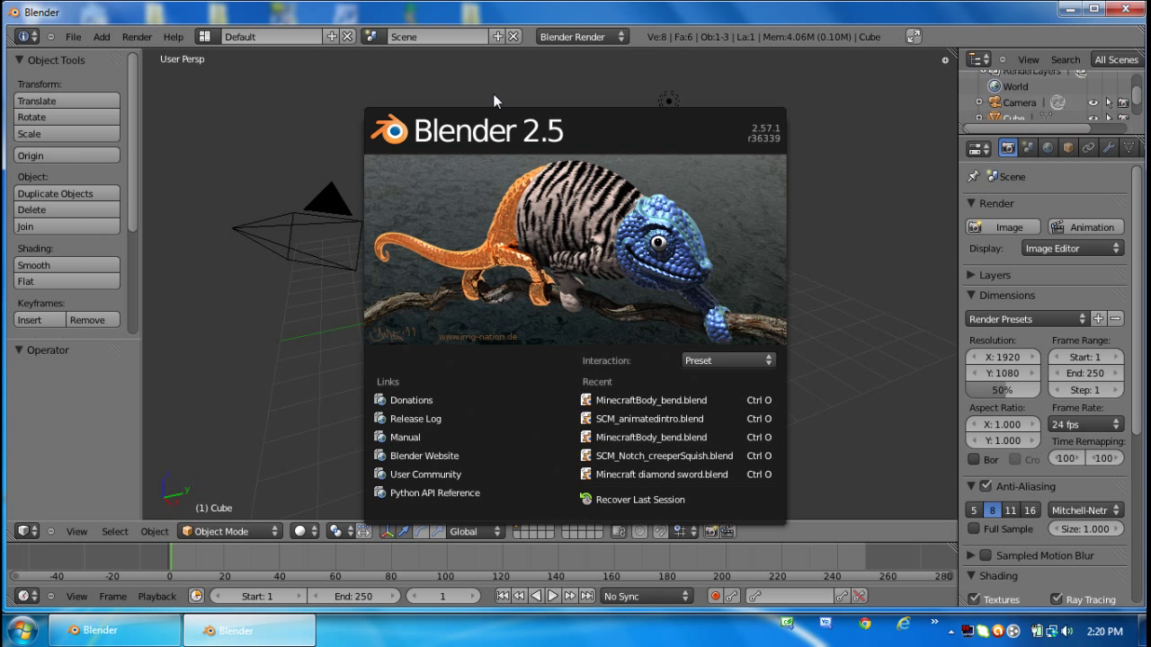
Dismiss the splash screen and open MinecraftBody_bend.blend from the Desktop.
left_click(495, 99)
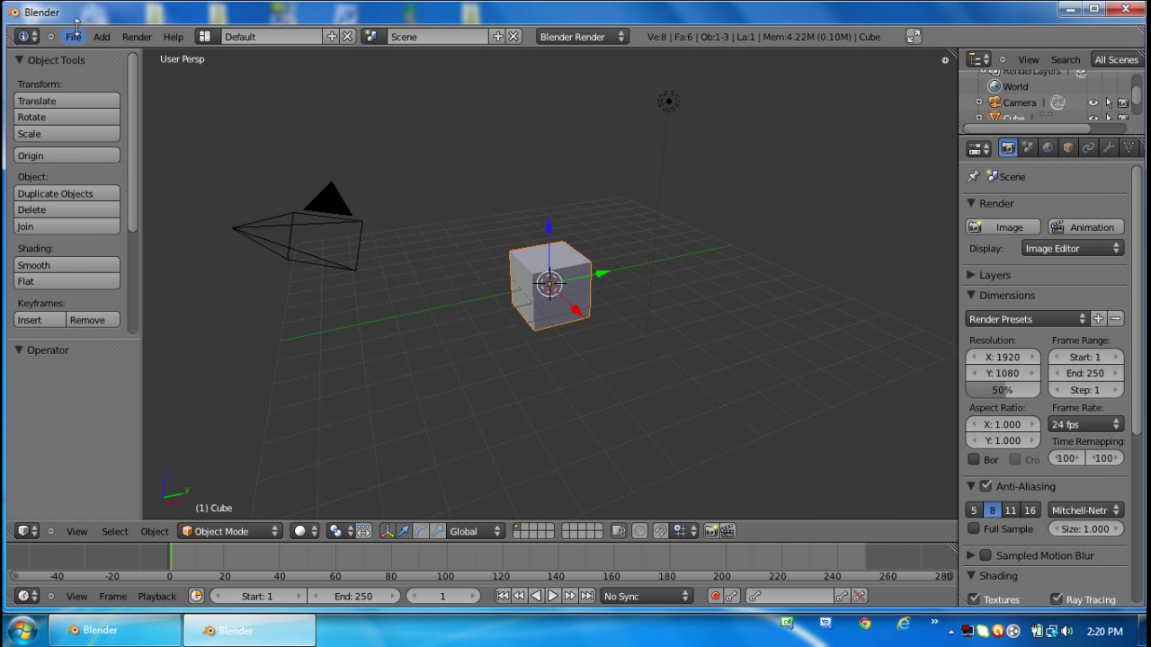
left_click(73, 37)
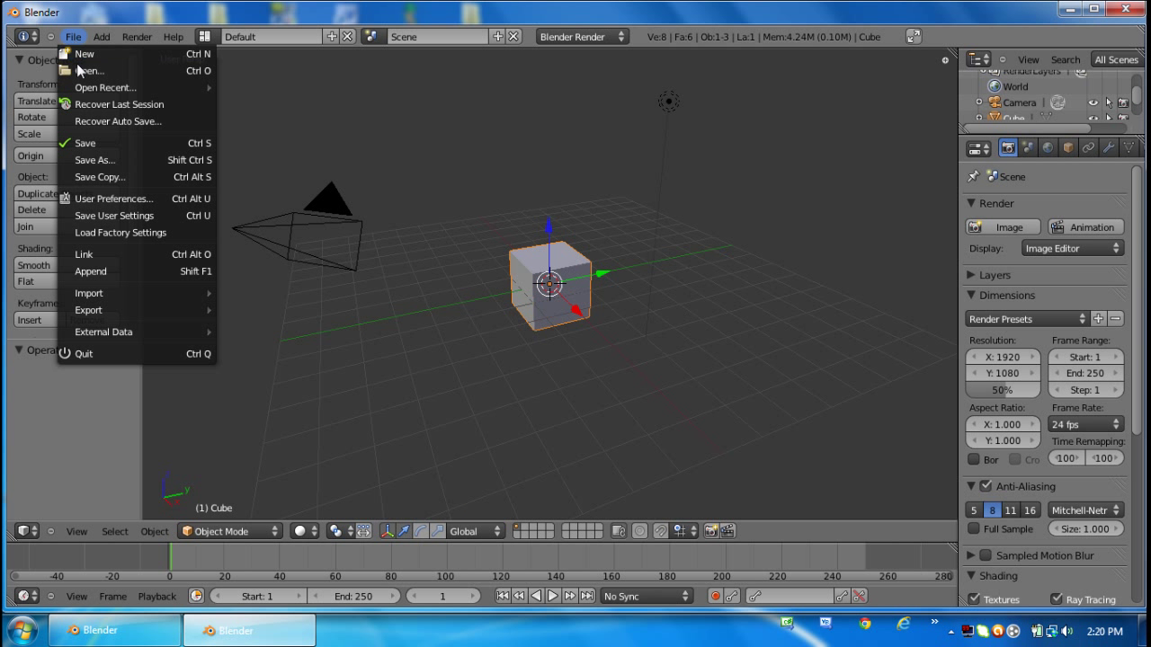
left_click(90, 70)
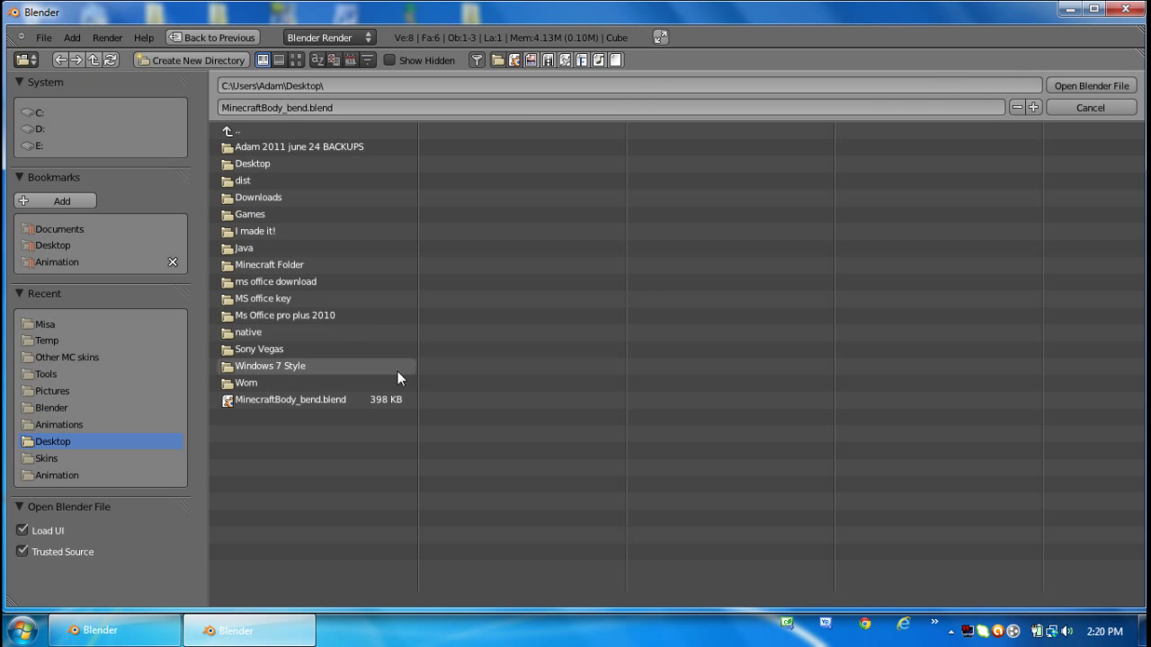
mouse_move(1106, 13)
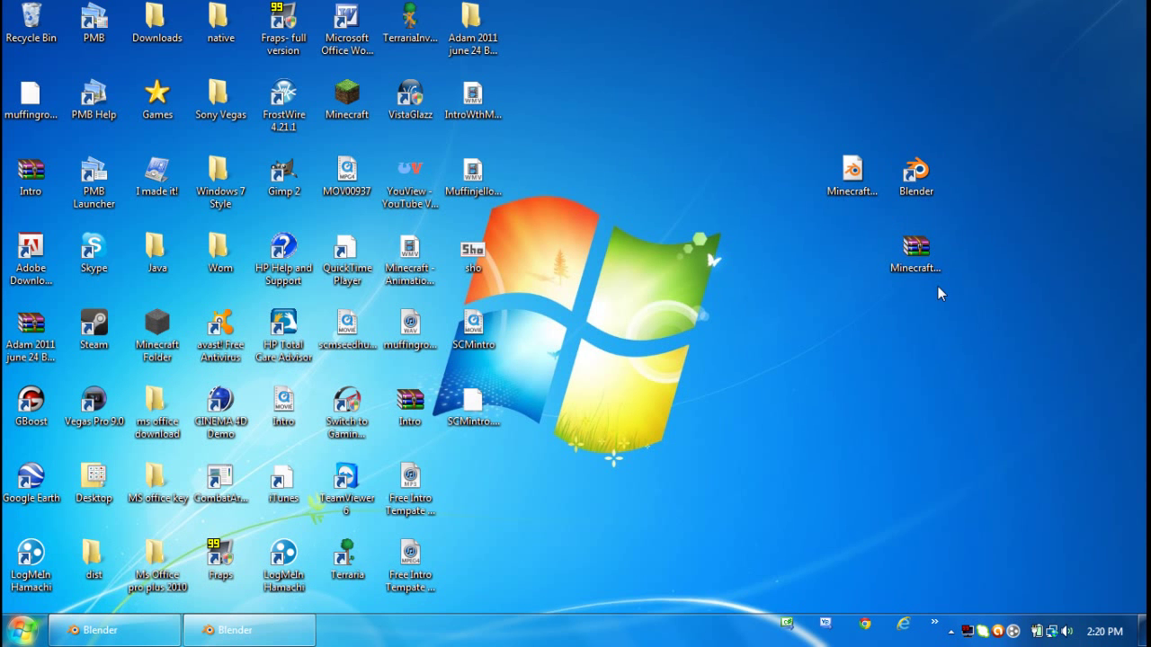
left_click(851, 177)
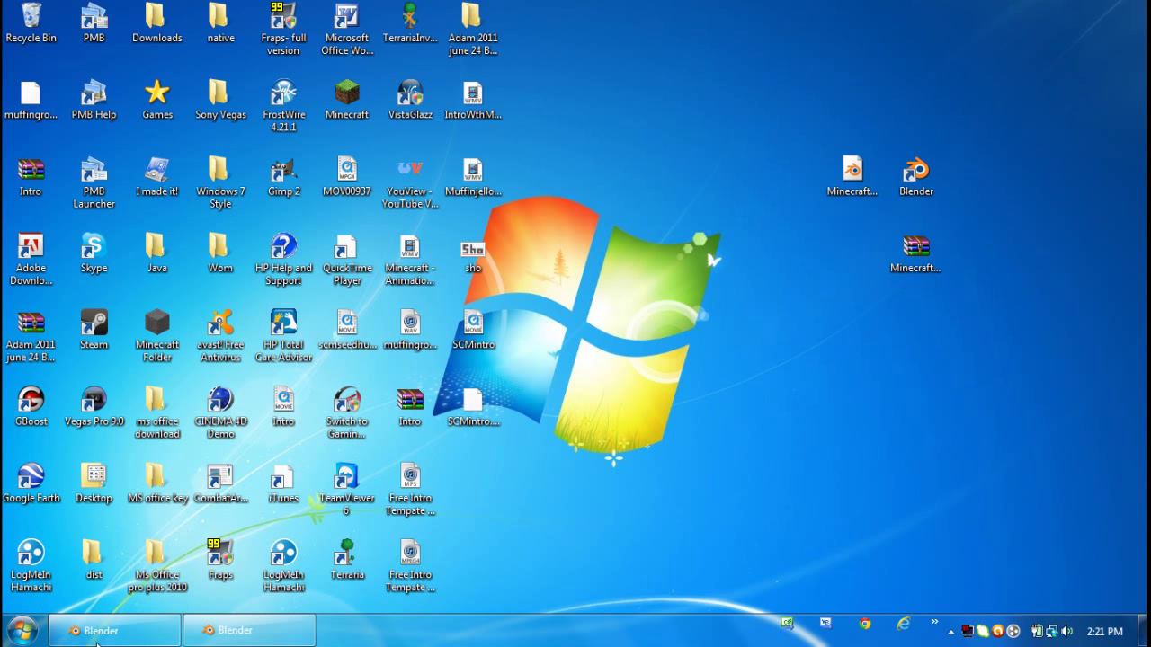
left_click(100, 631)
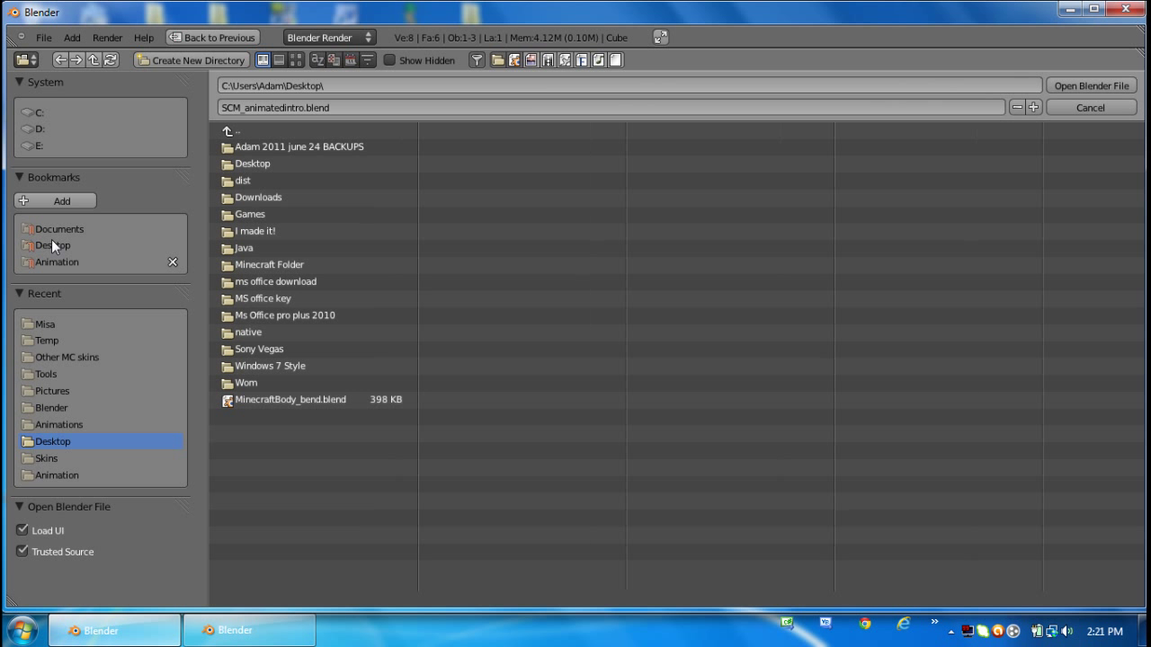
left_click(290, 399)
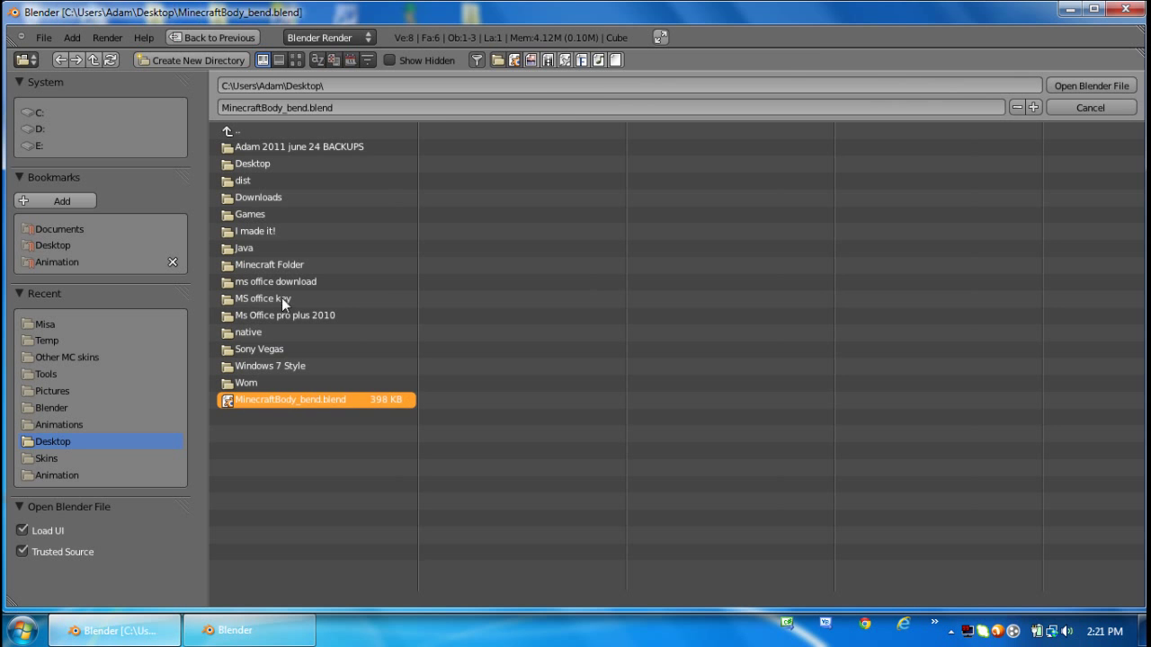
left_click(1091, 85)
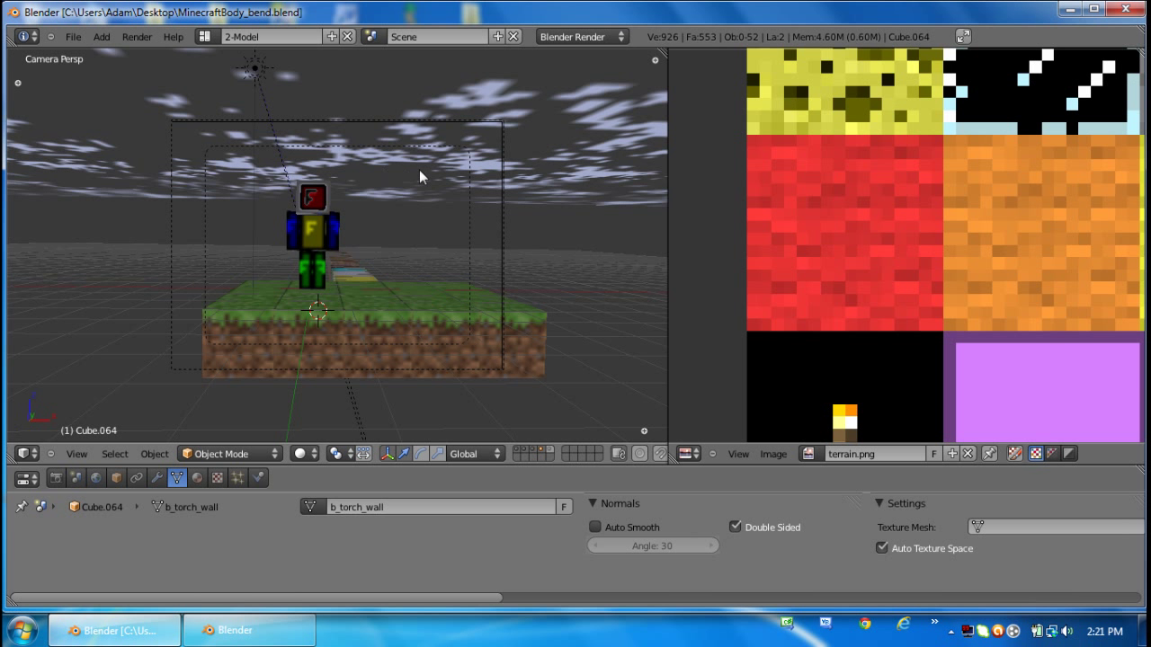
mouse_move(417, 204)
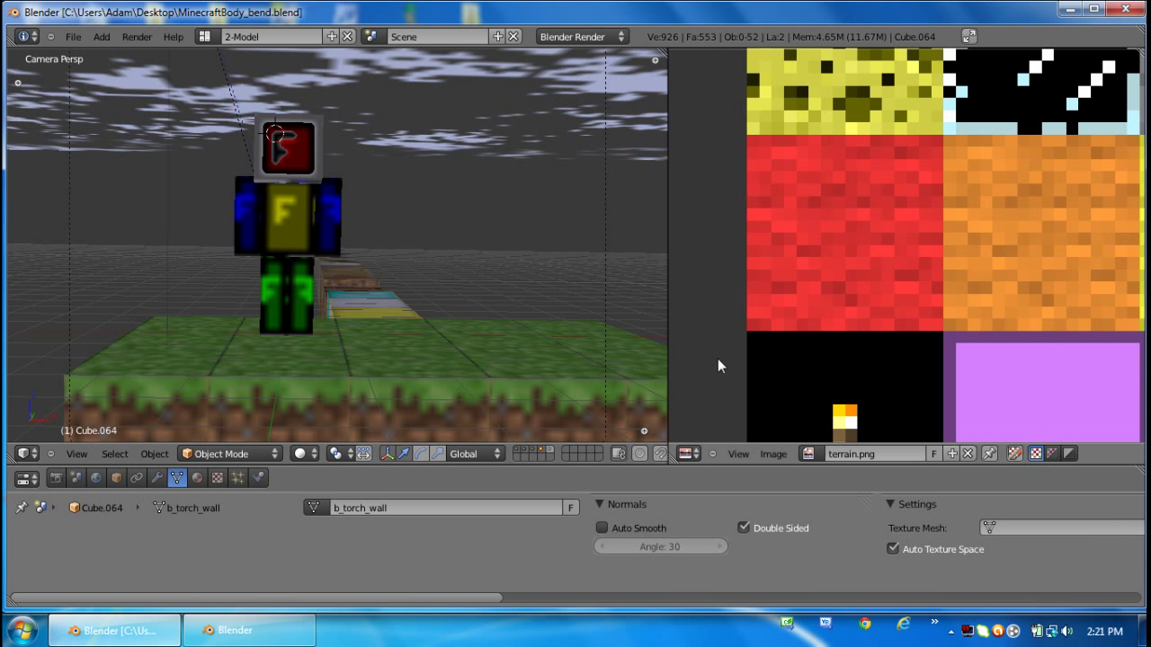
mouse_move(681, 79)
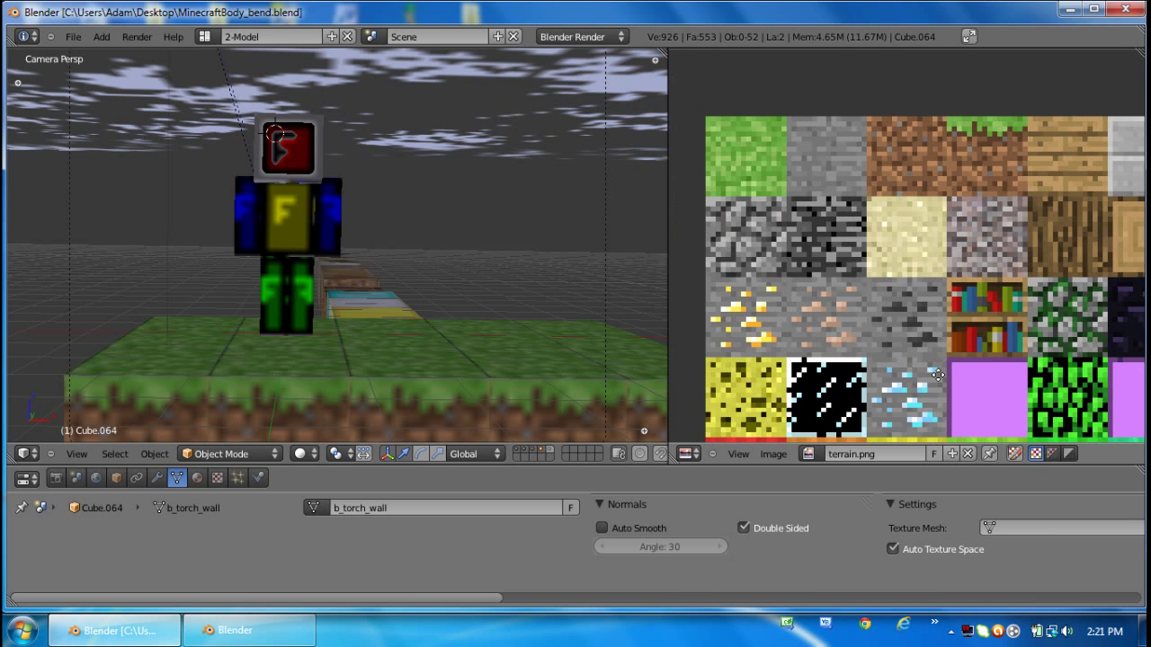
scroll("down", 3)
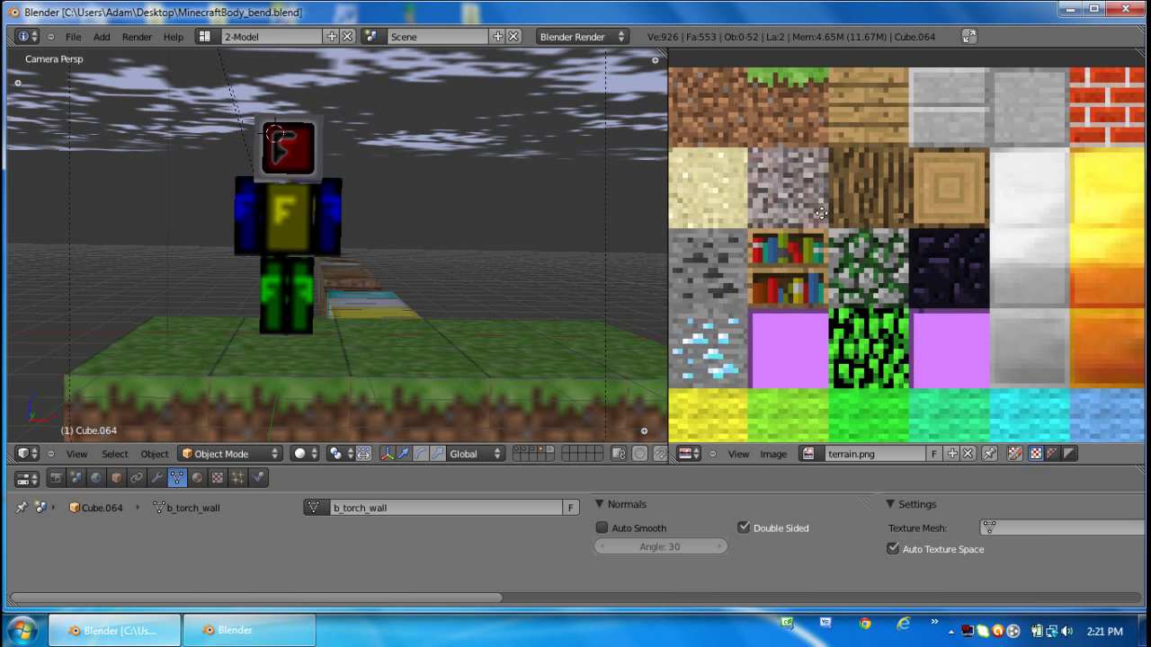
scroll("down", 3)
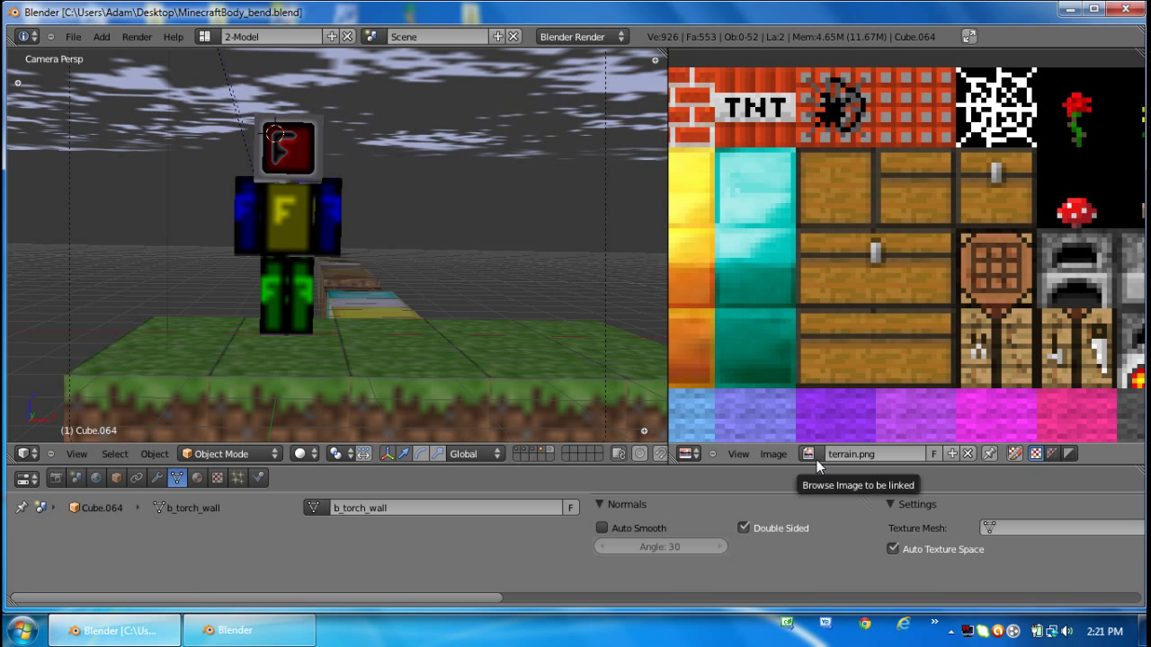
Replace the referenceskin.png image with a new skin file from the Skins folder.
left_click(812, 453)
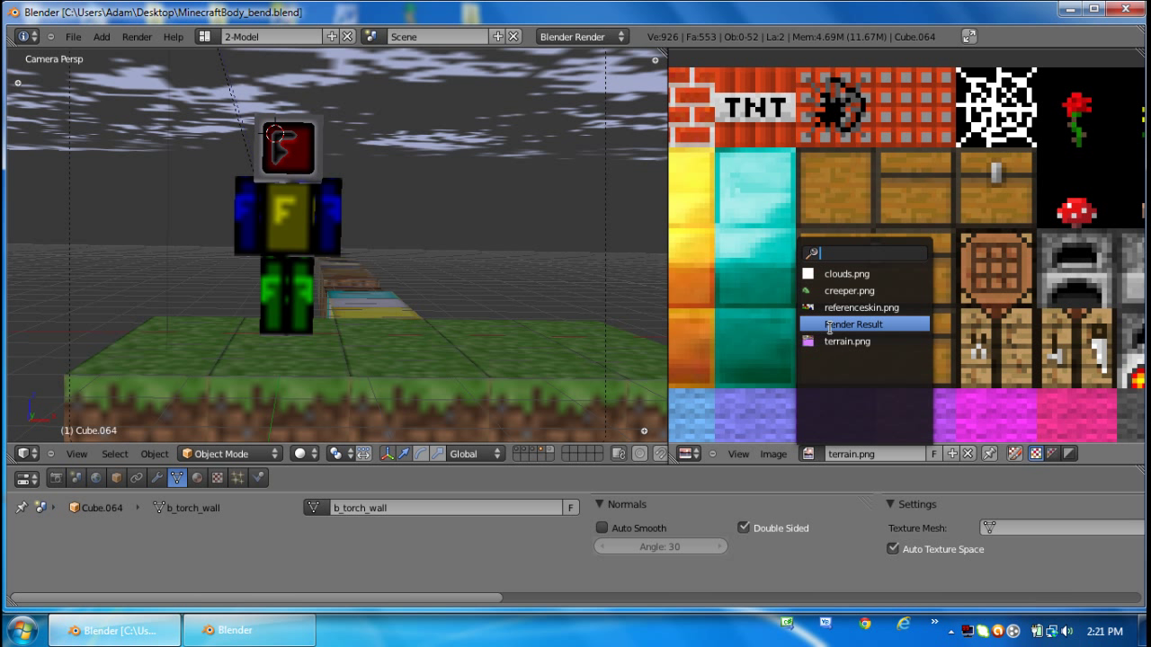
left_click(861, 307)
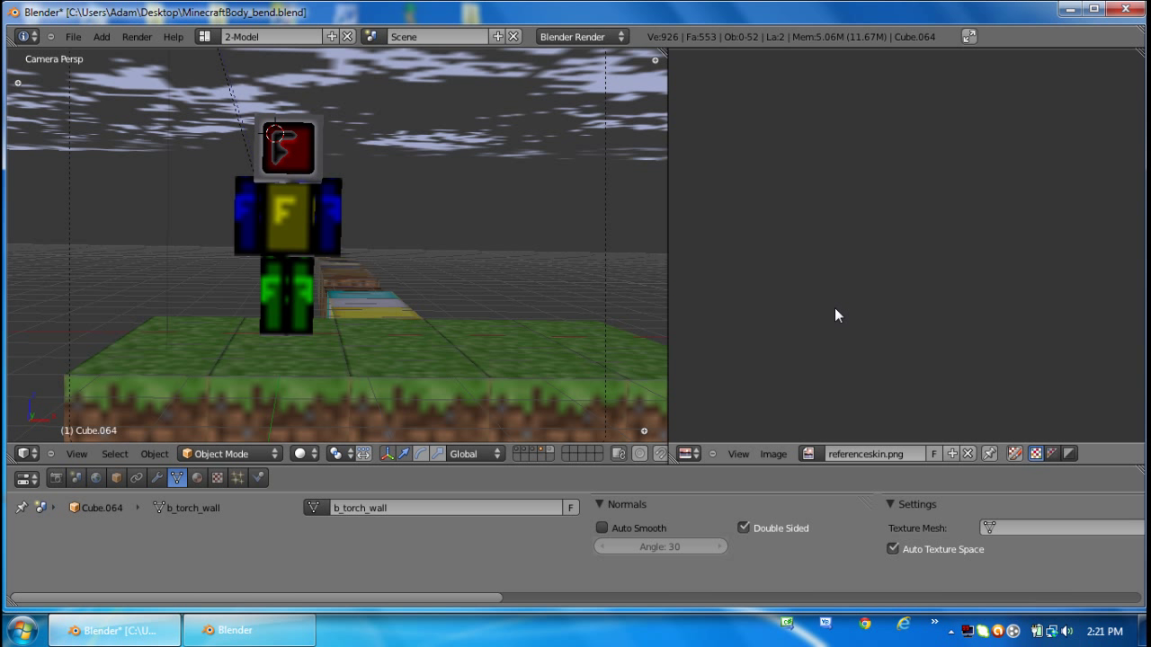
mouse_move(857, 273)
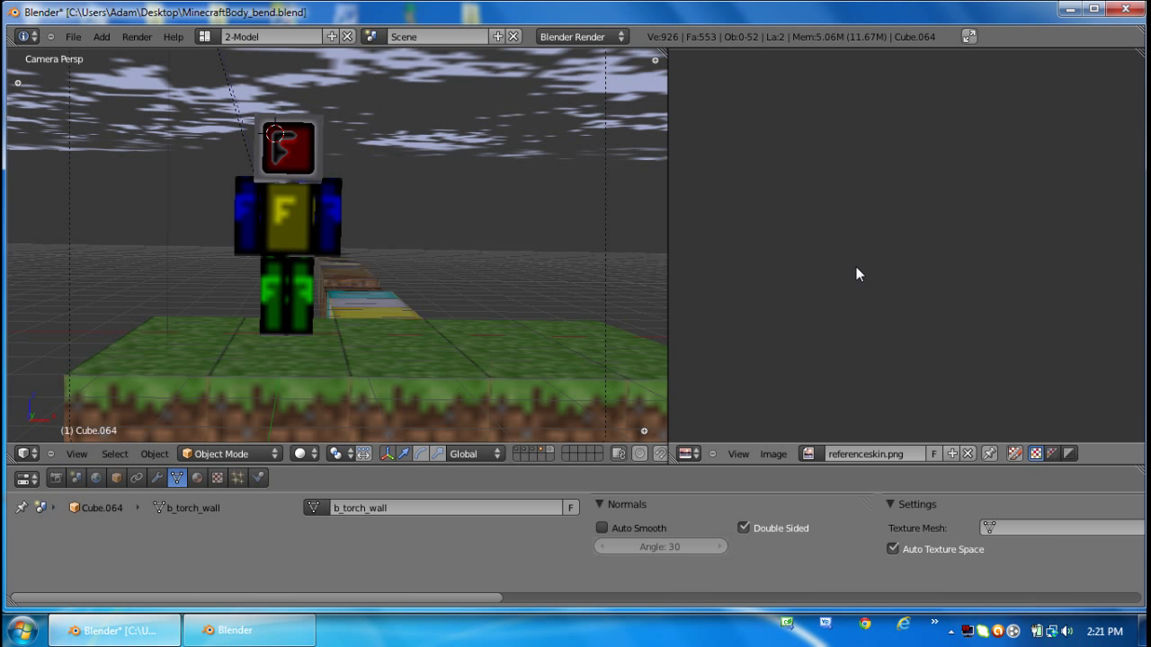
mouse_move(845, 479)
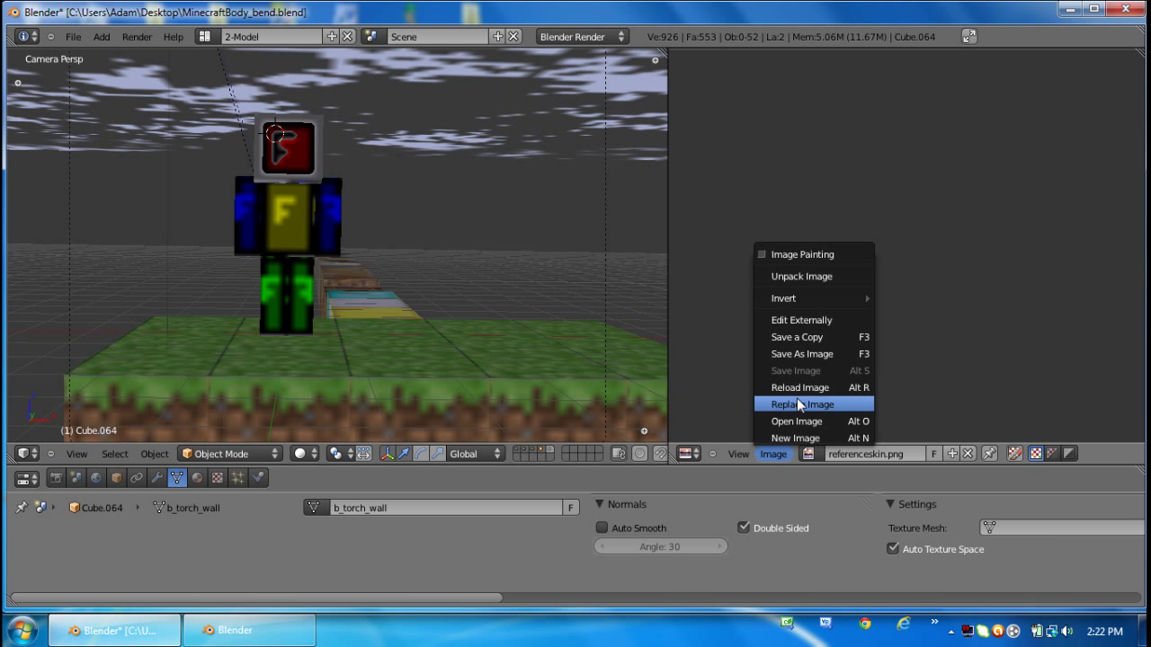
left_click(804, 403)
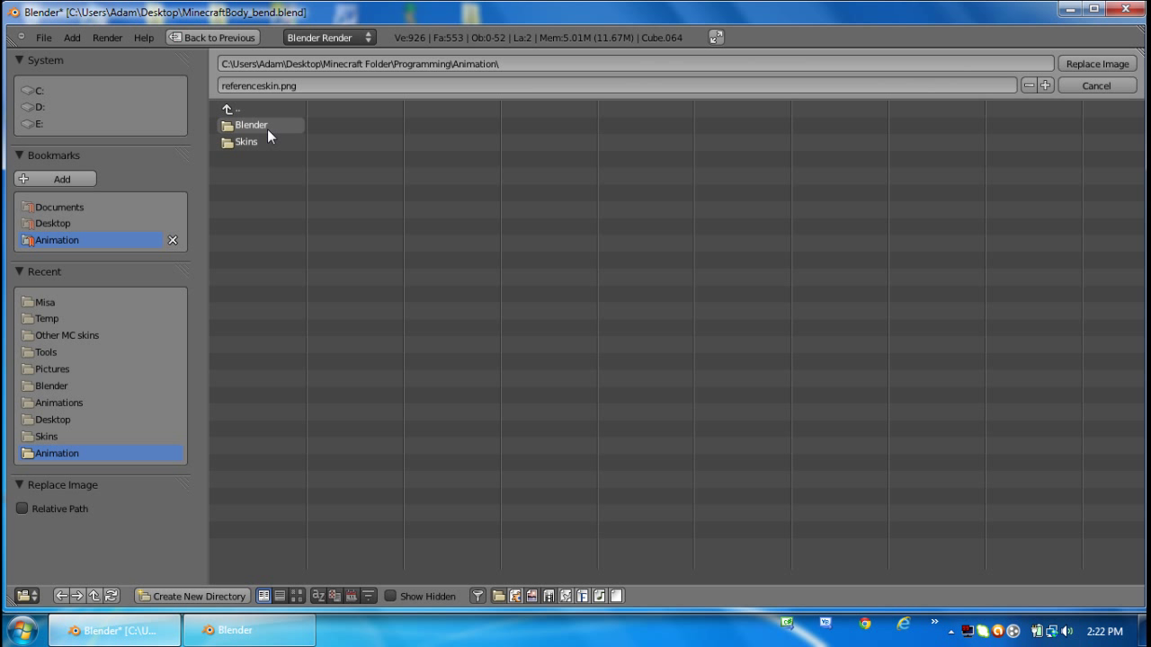
mouse_move(258, 142)
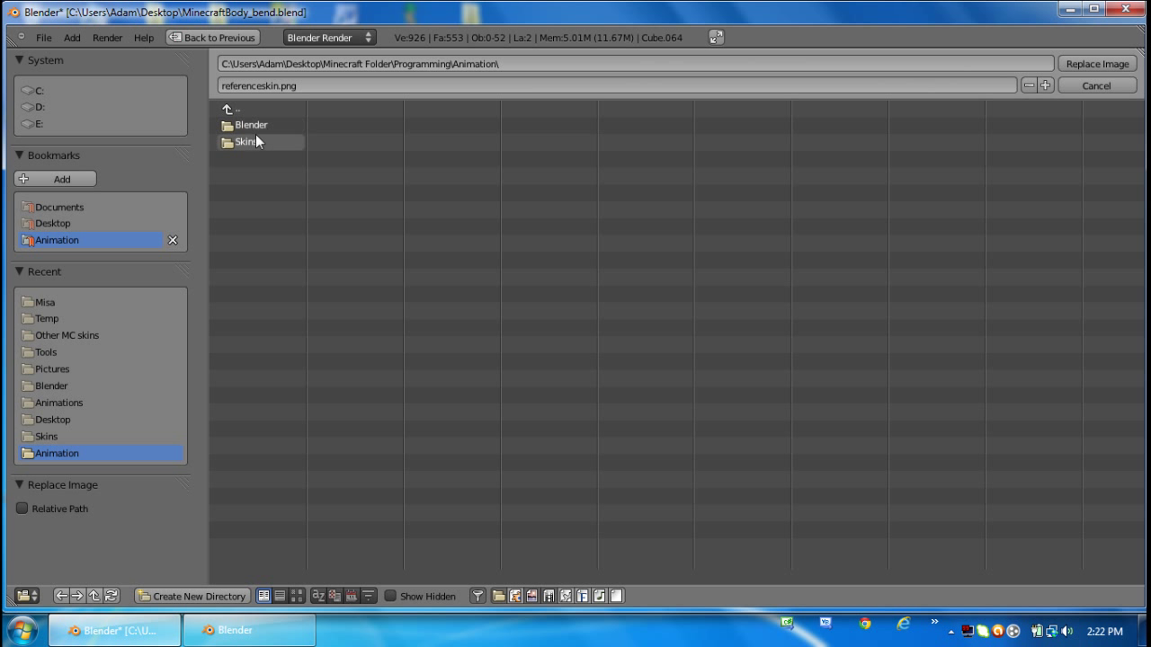
double_click(243, 141)
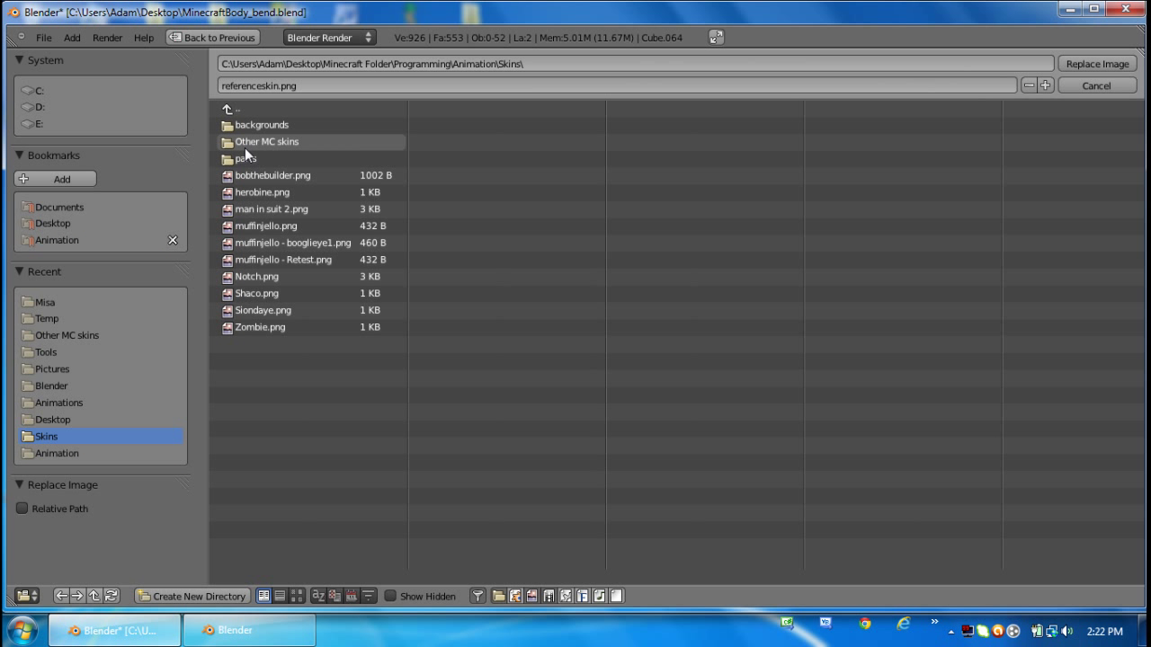
left_click(265, 225)
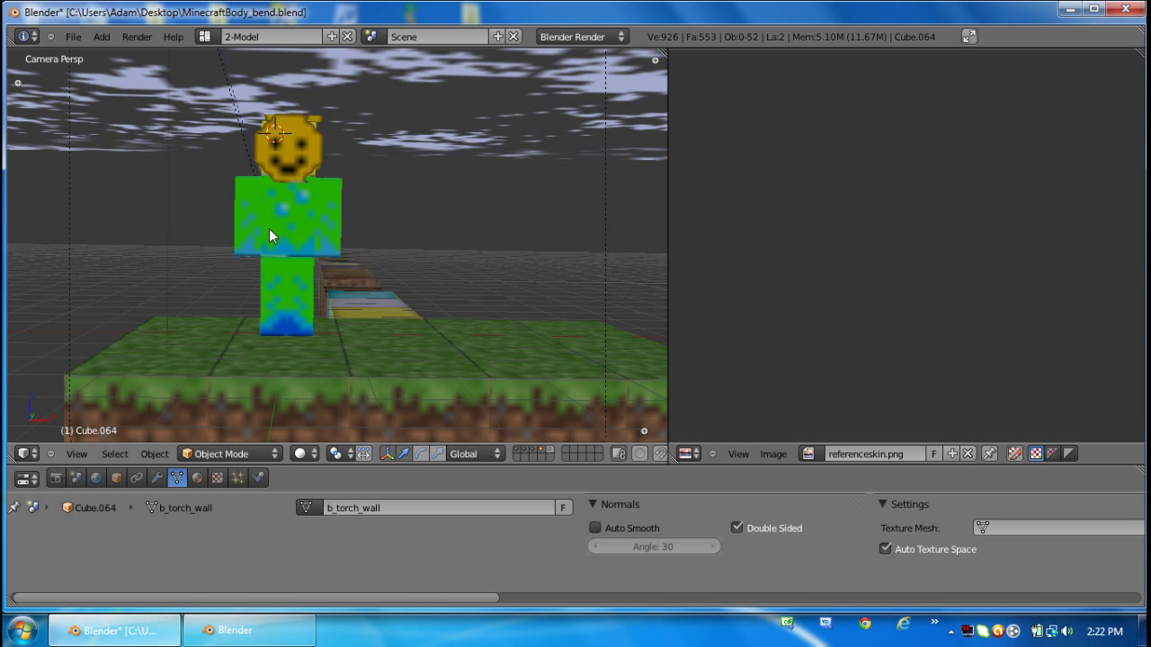
mouse_move(461, 6)
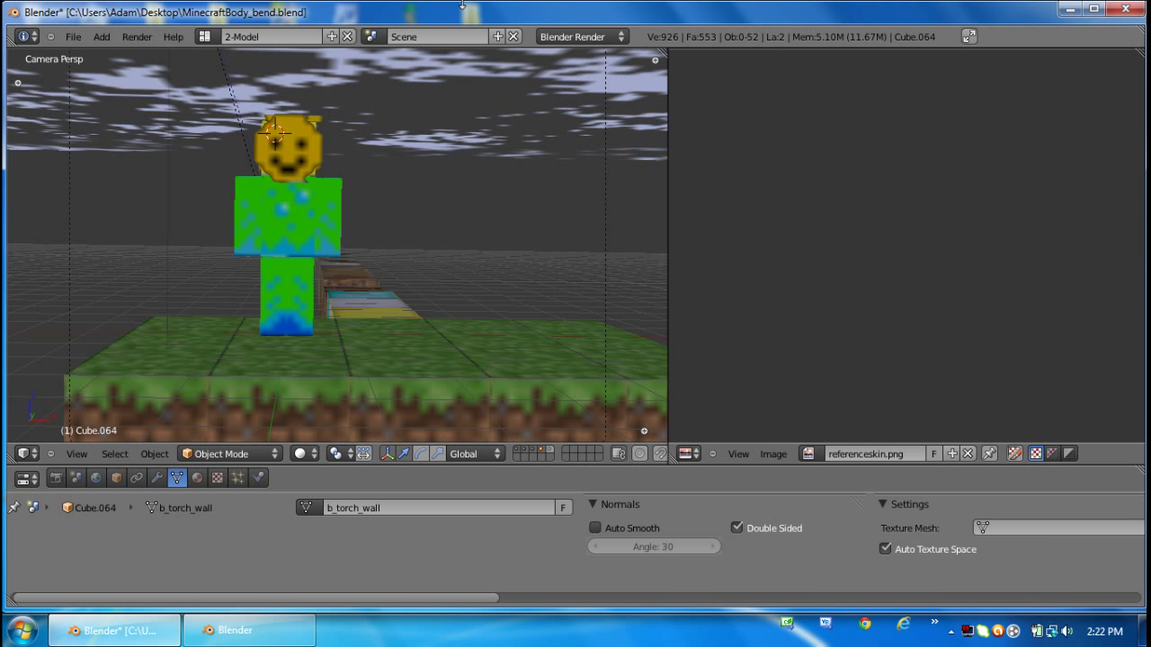
mouse_move(218, 84)
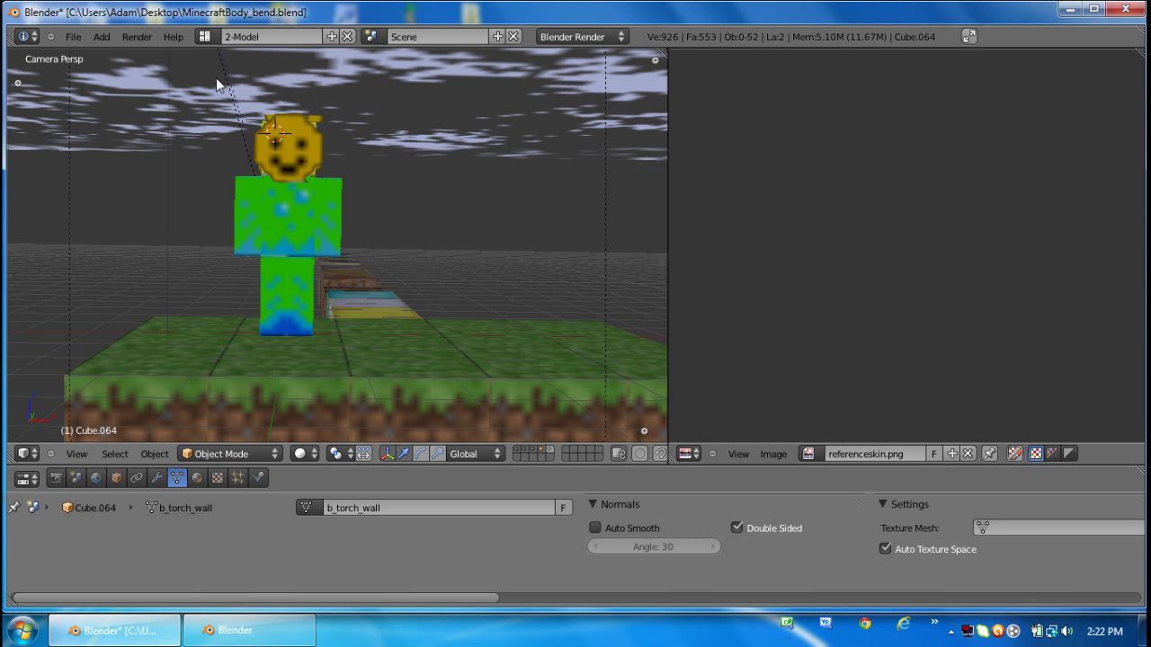
mouse_move(265, 60)
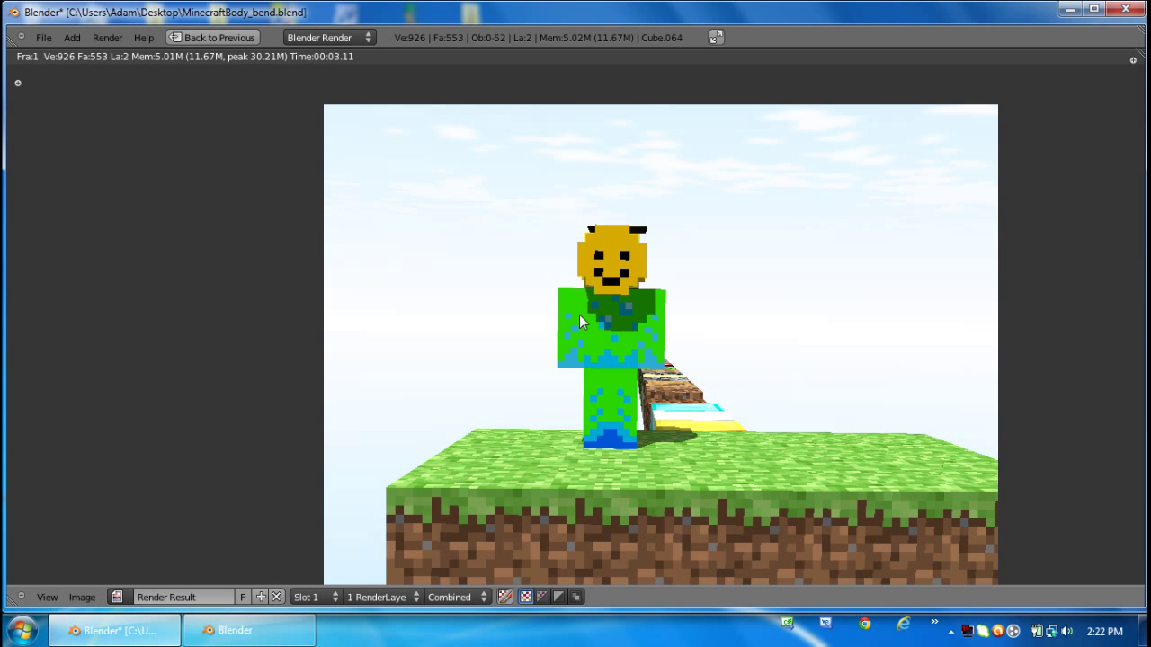
Leave the Render Result of the reskinned character and return to the scene.
left_click(212, 37)
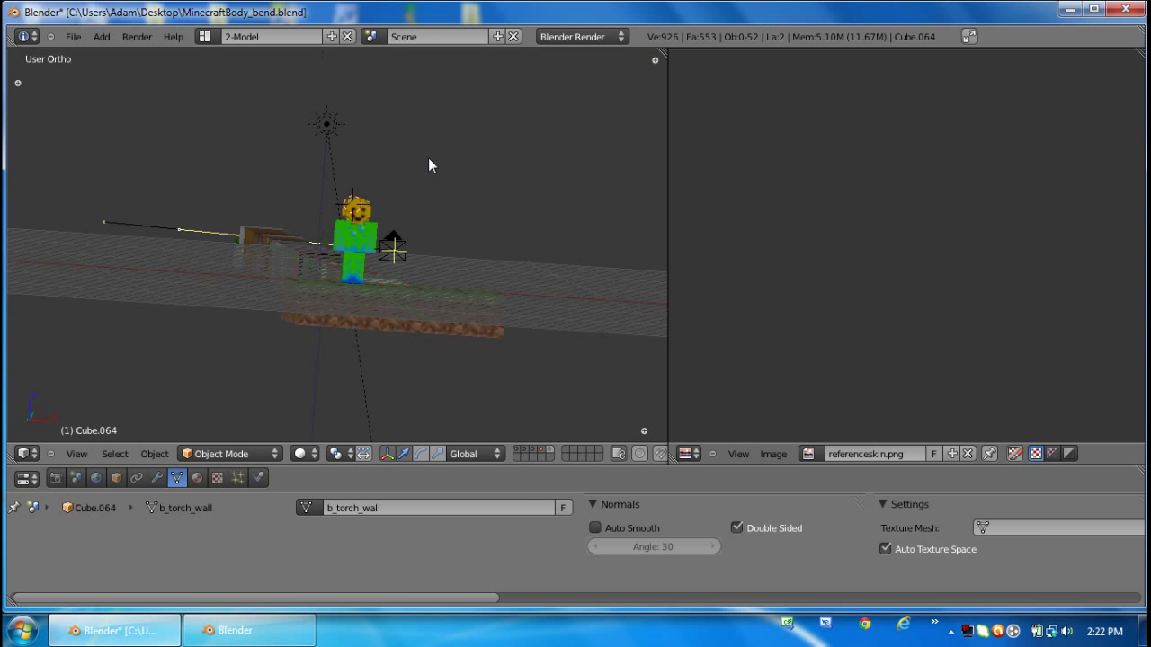
Rearrange the editor areas, turning the lower area into the animation Timeline.
scroll("up", 3)
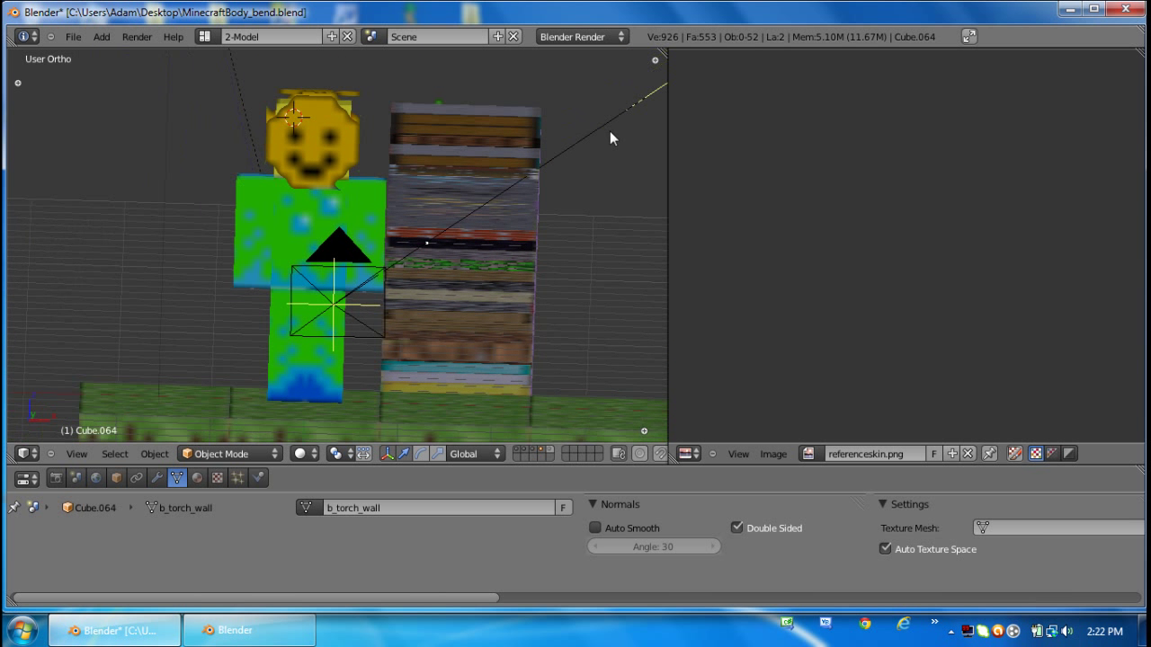
mouse_move(674, 189)
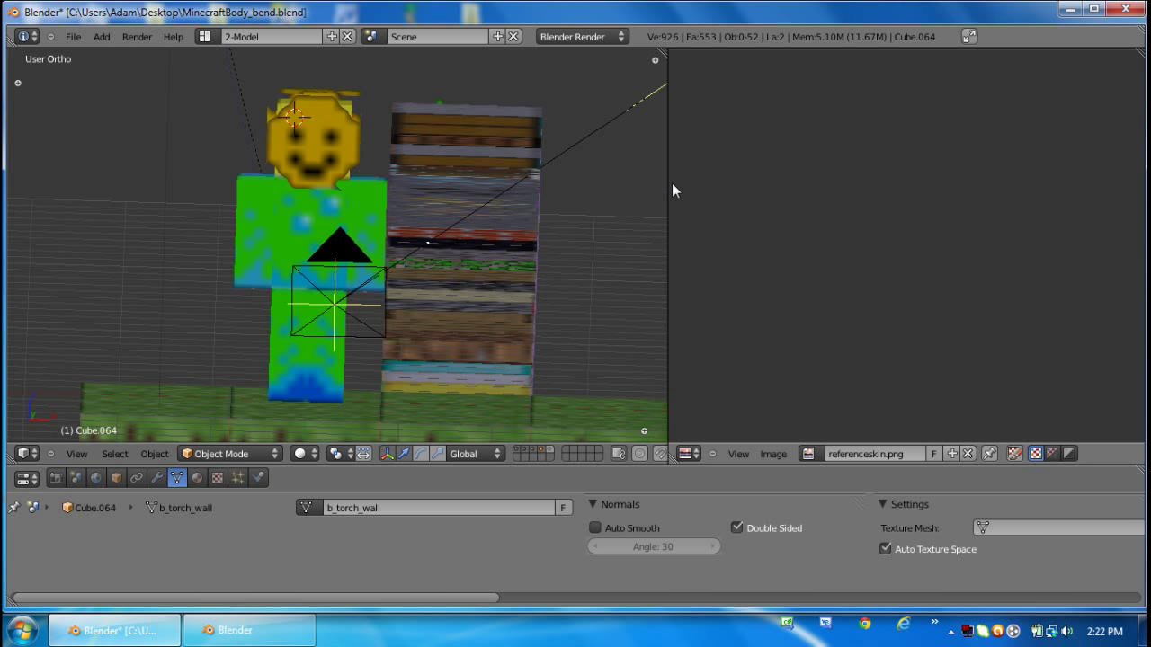
mouse_move(667, 151)
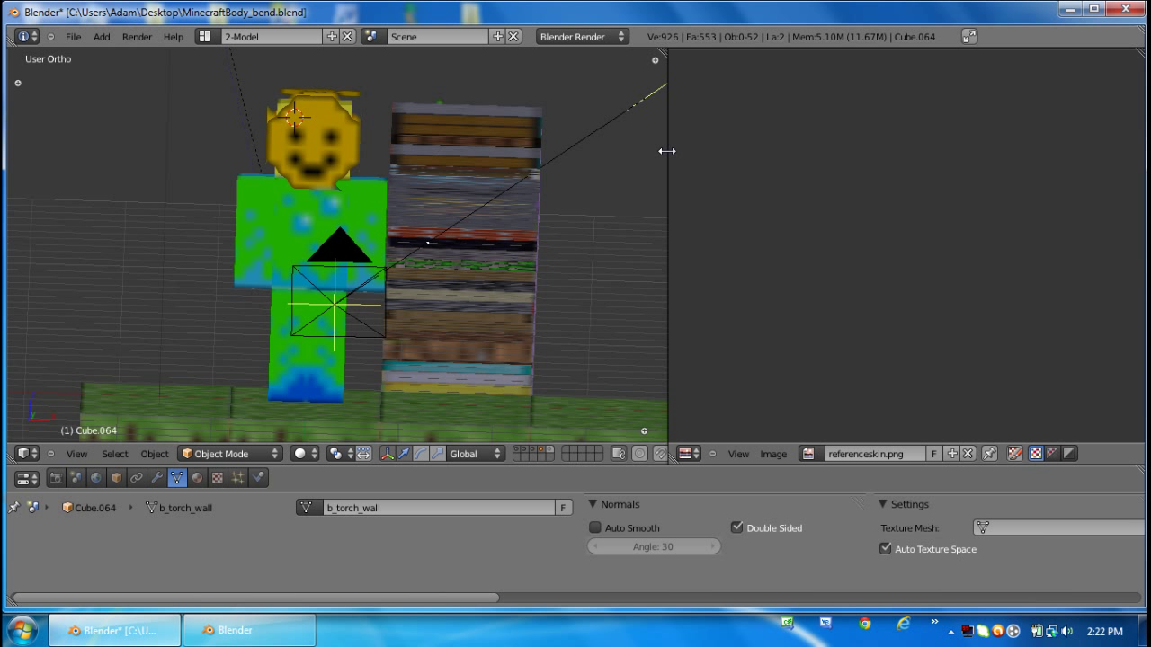
mouse_move(668, 205)
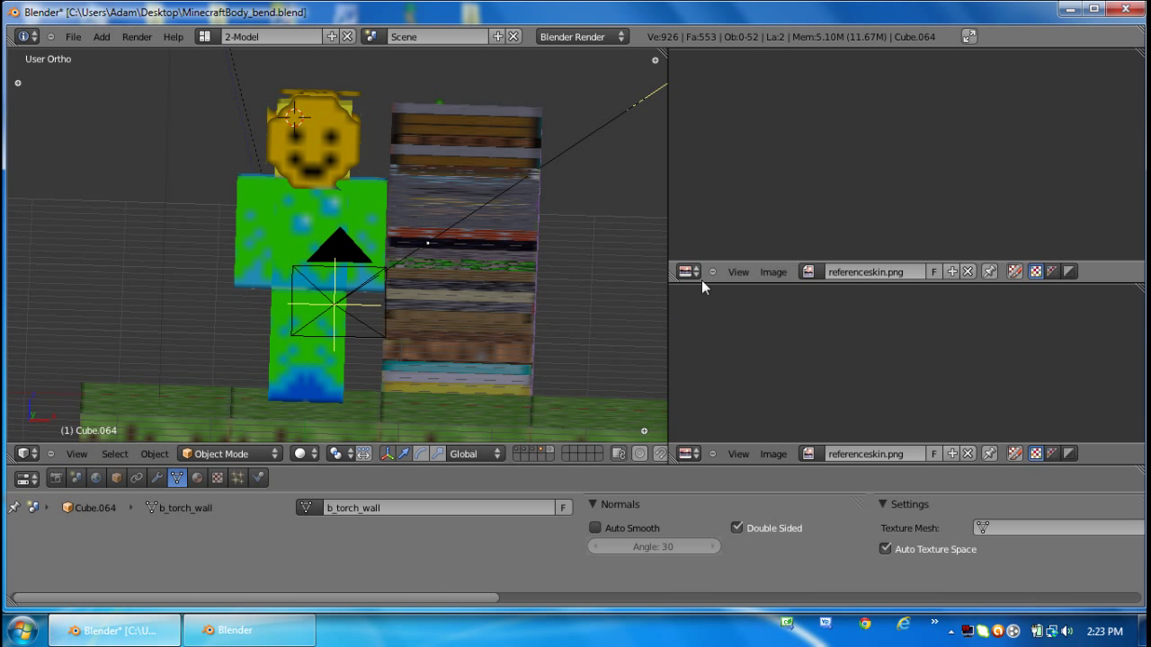
left_click(686, 271)
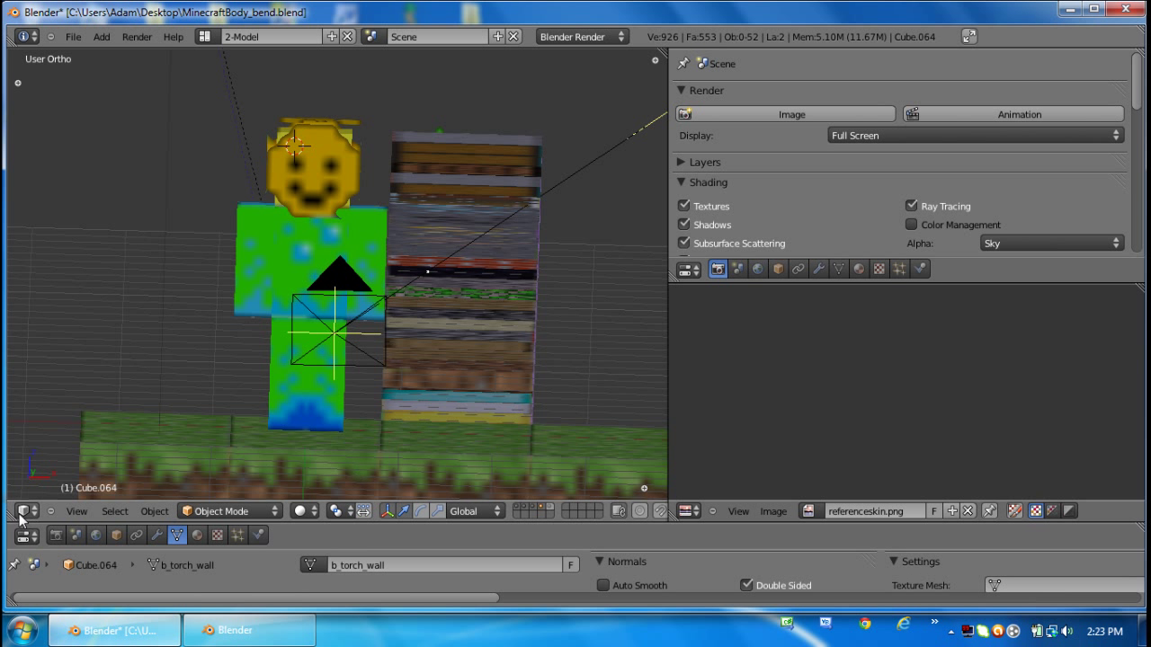
left_click(27, 510)
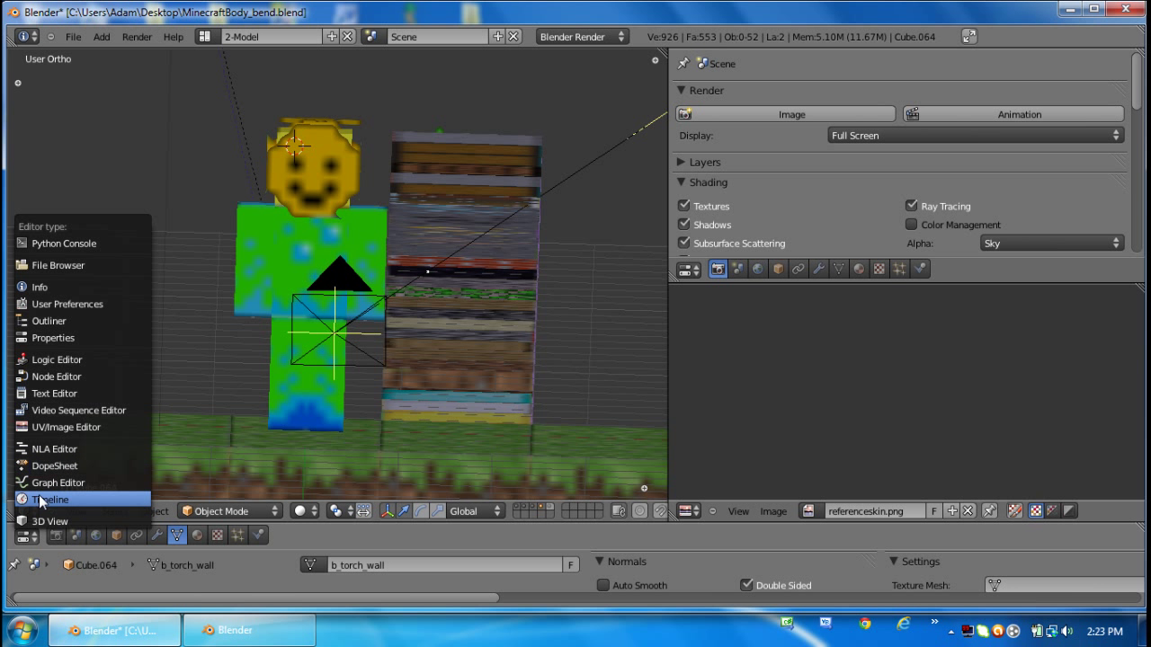
left_click(52, 499)
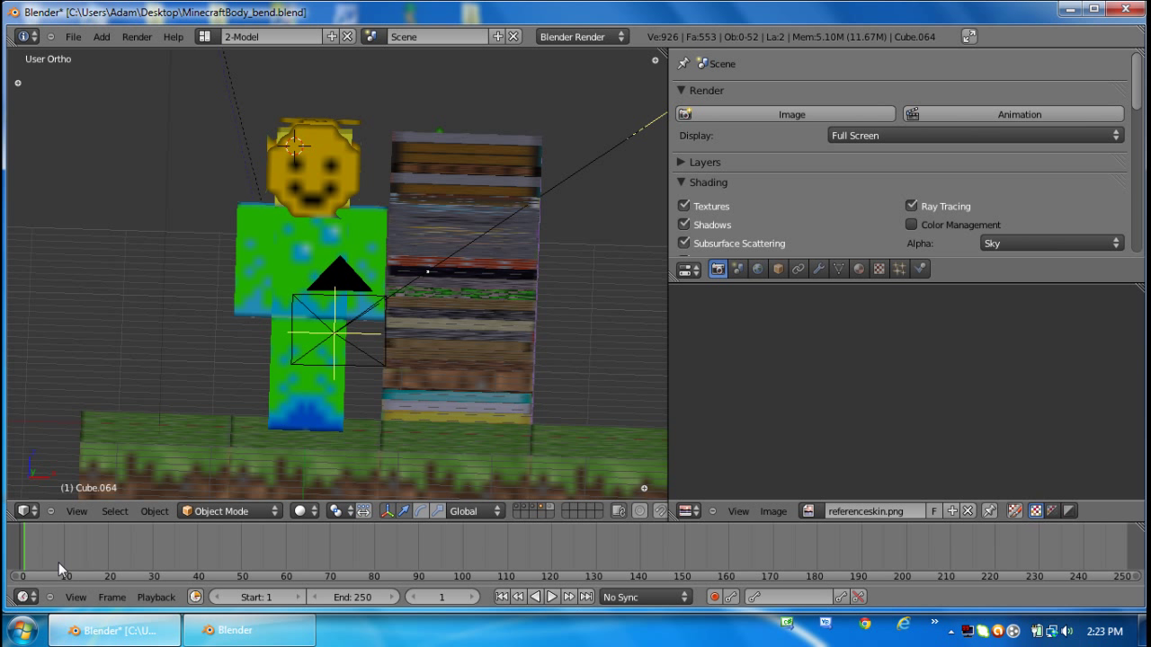
left_click(241, 546)
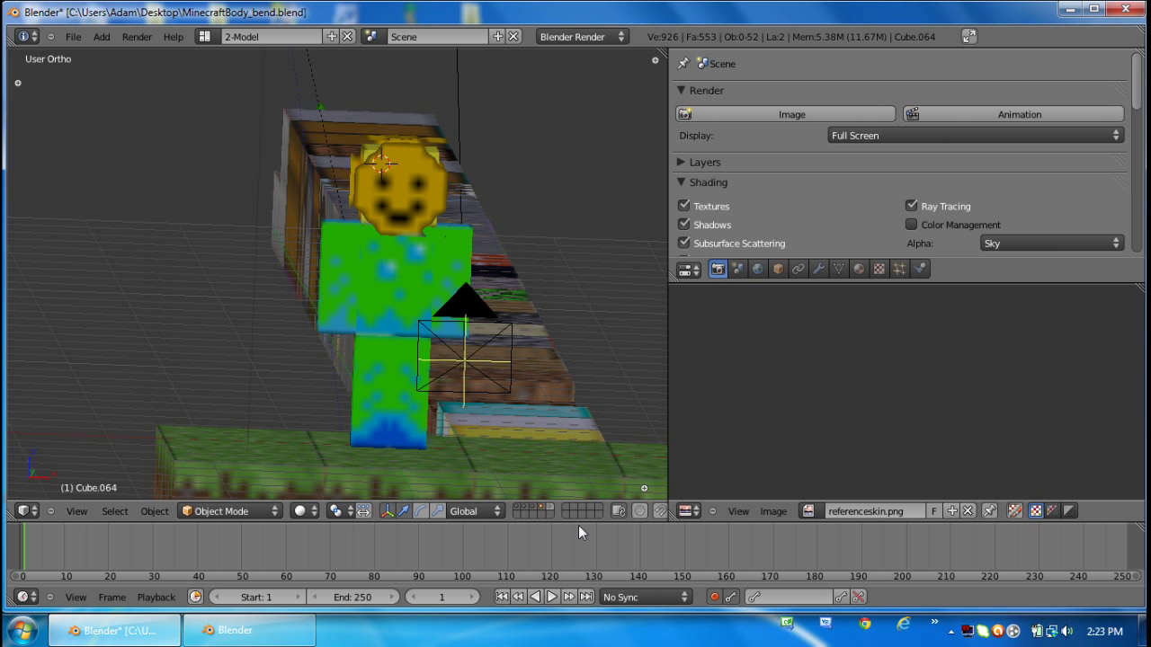
mouse_move(927, 306)
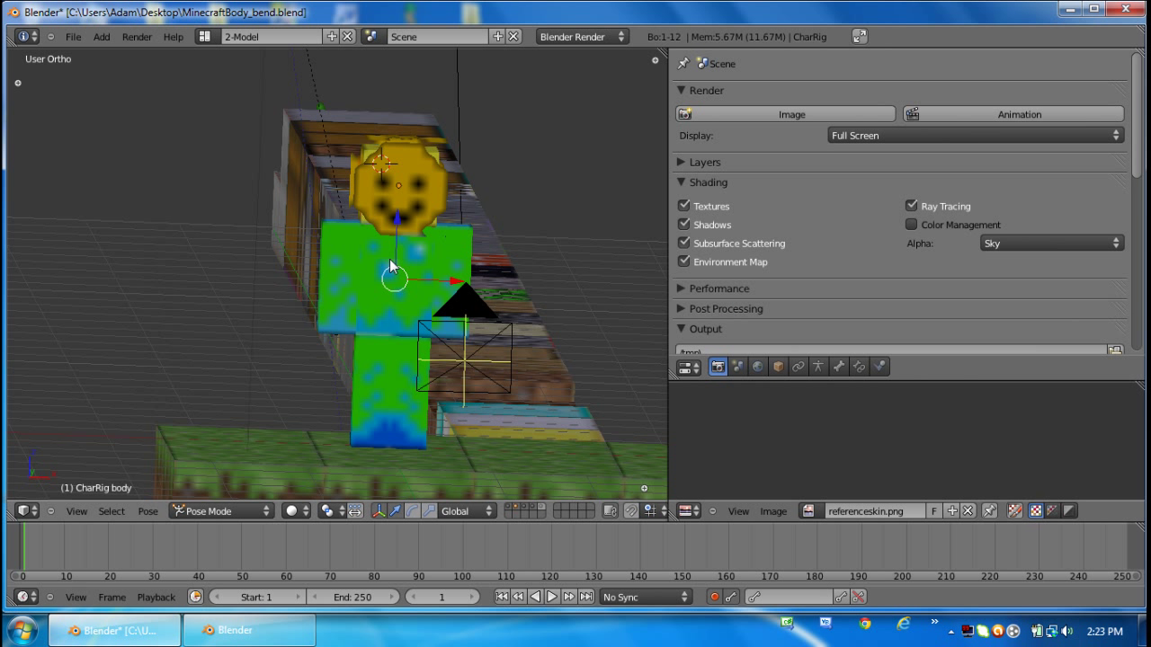
mouse_move(797, 367)
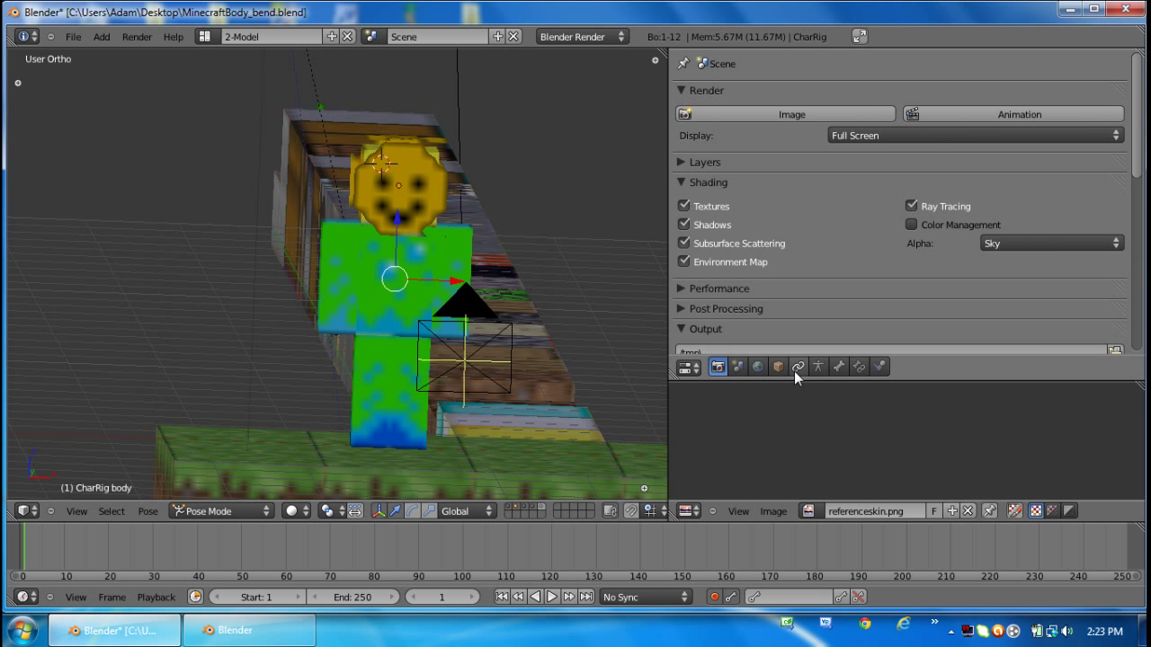
mouse_move(841, 382)
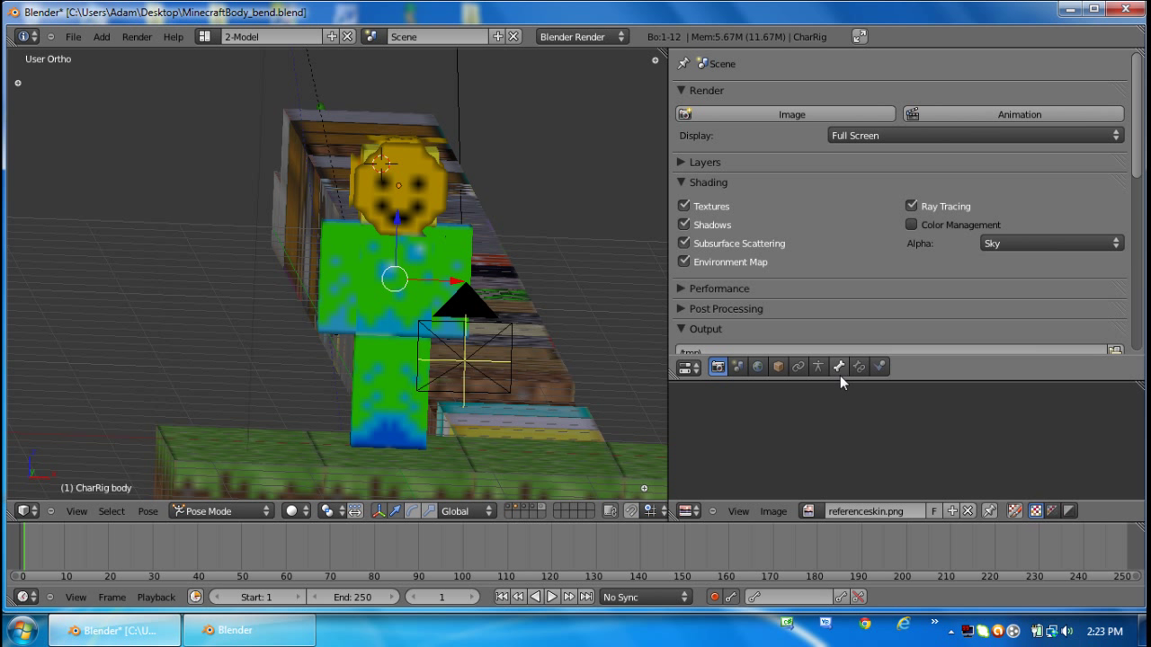
In the armature's Object Data properties, enable X-Ray and set Display to B-Bone.
left_click(817, 366)
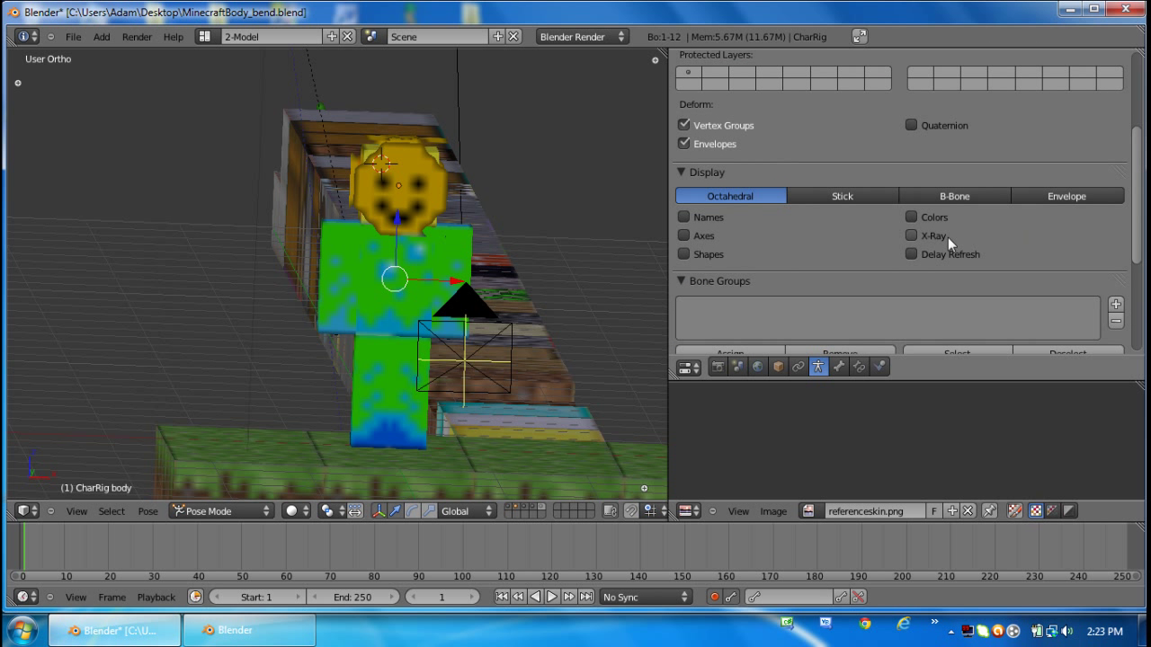
left_click(911, 234)
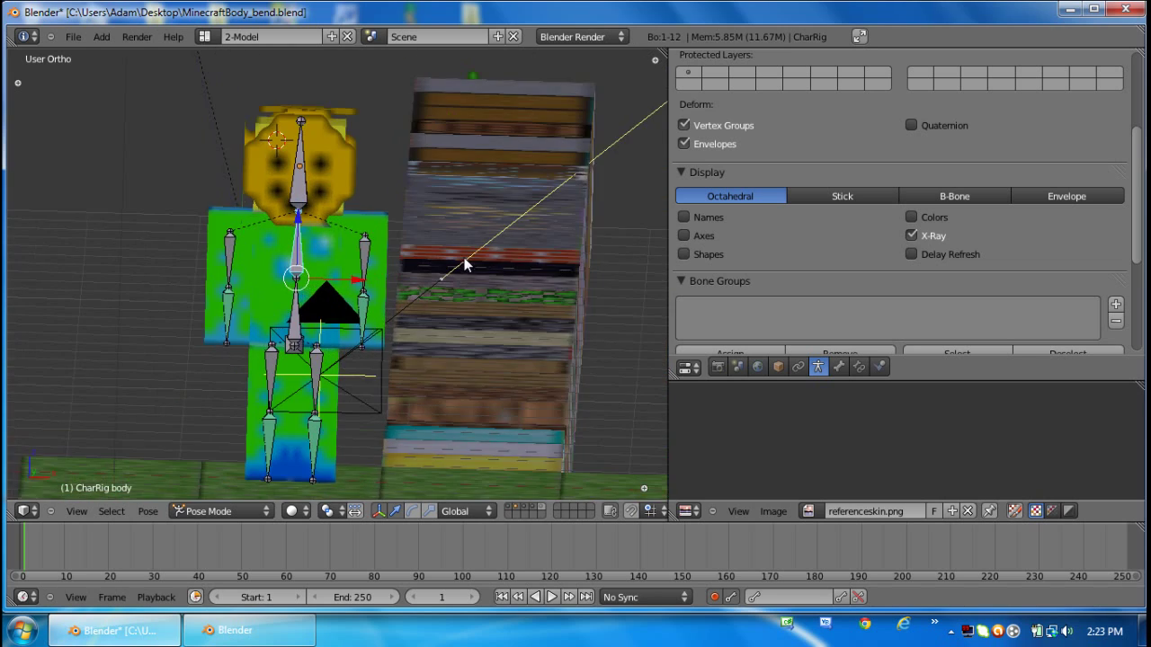
left_click(954, 195)
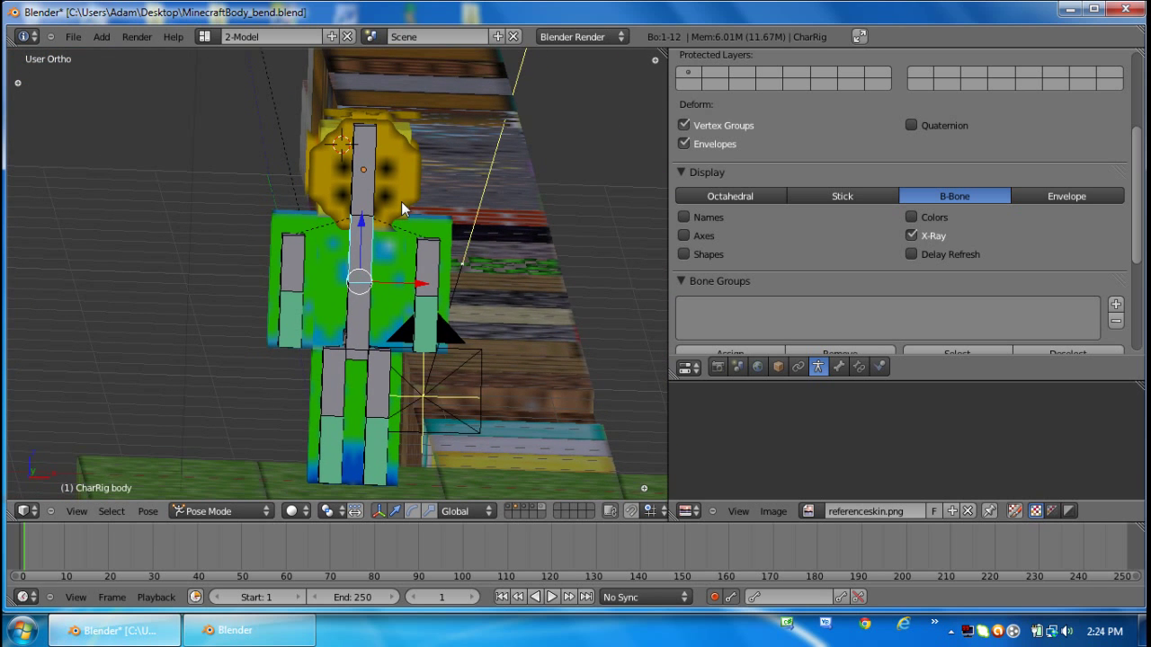
mouse_move(624, 189)
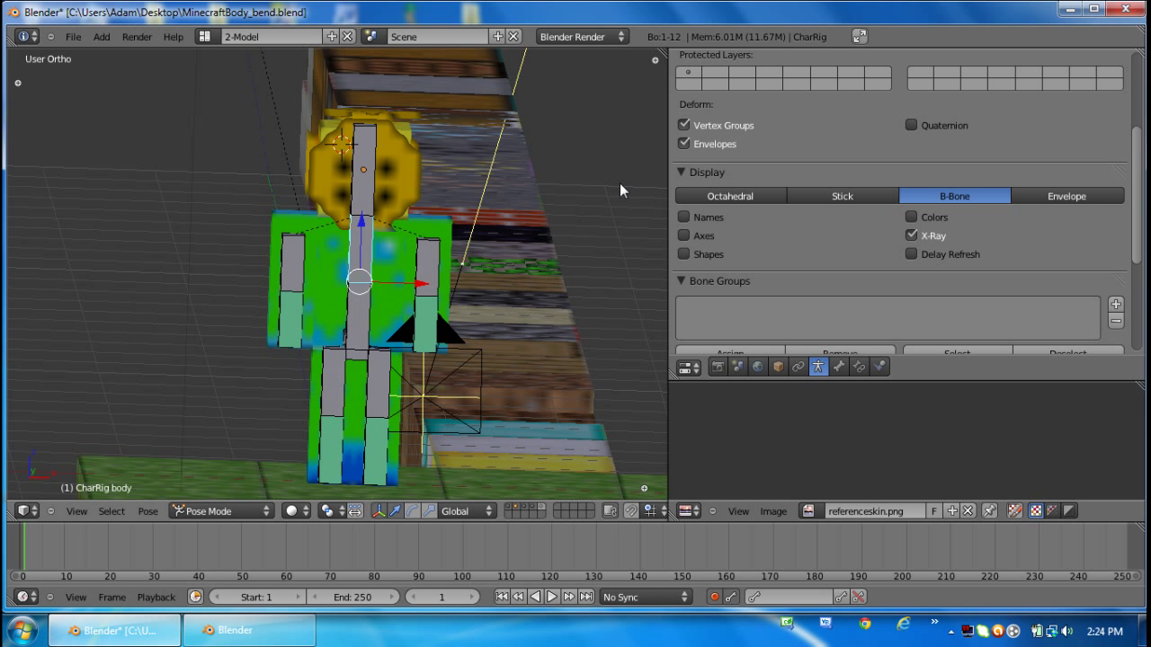
Raise the r_arm bone and keyframe waving poses at frames 1, 10 and 20.
left_click(289, 270)
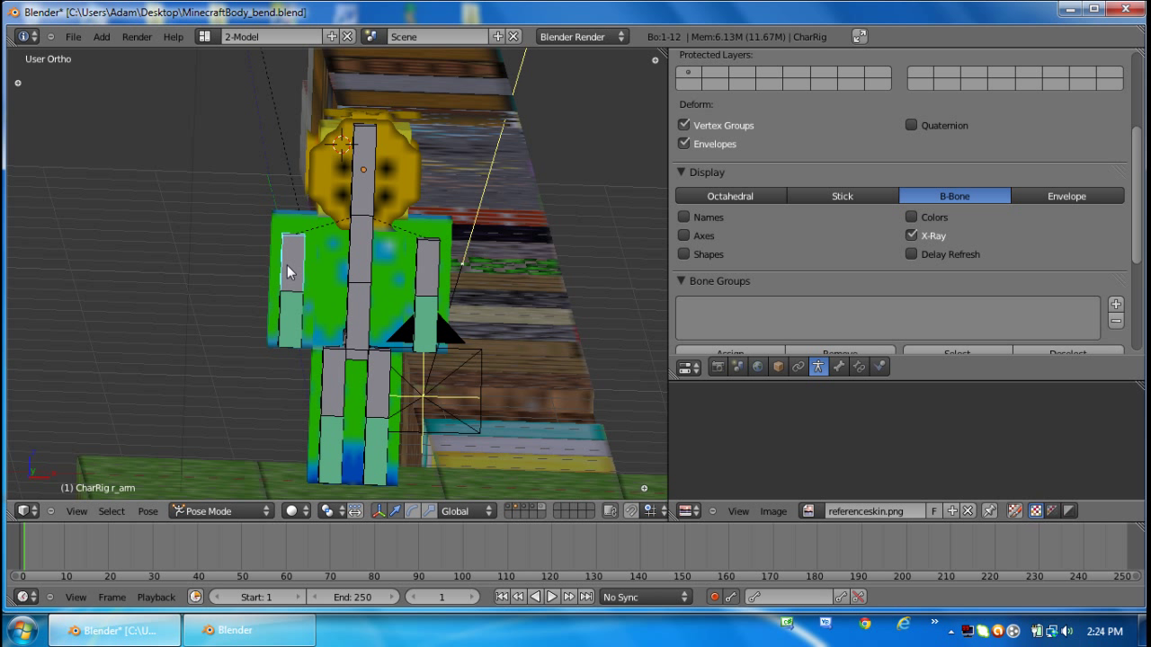
left_click_drag(290, 272, 239, 197)
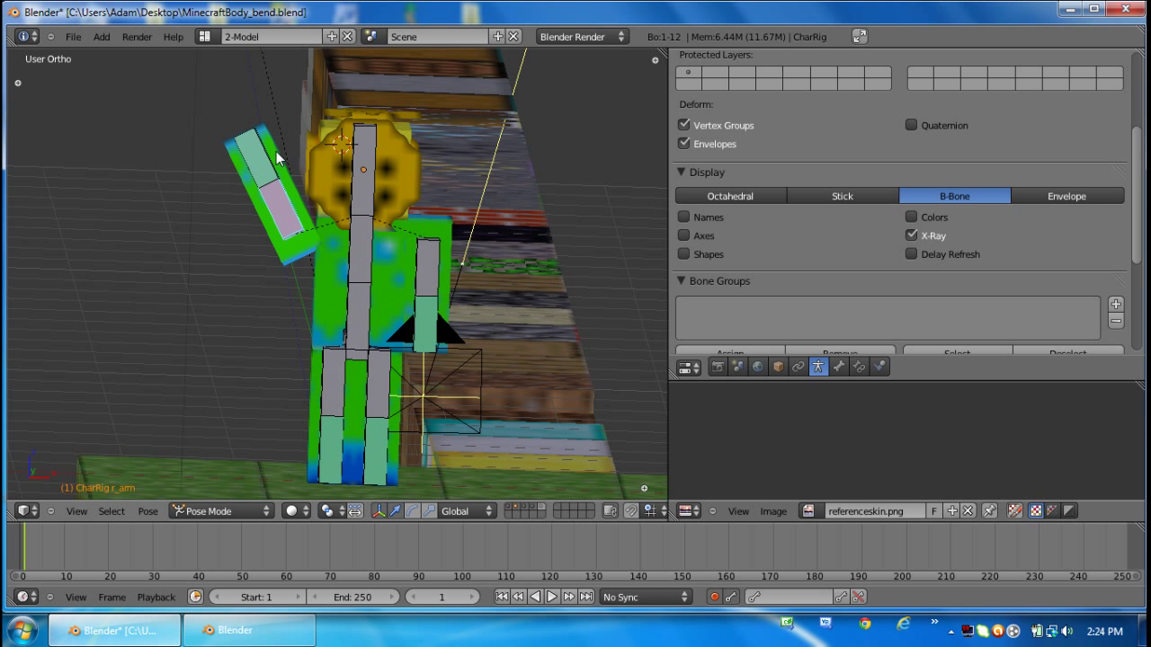
mouse_move(53, 539)
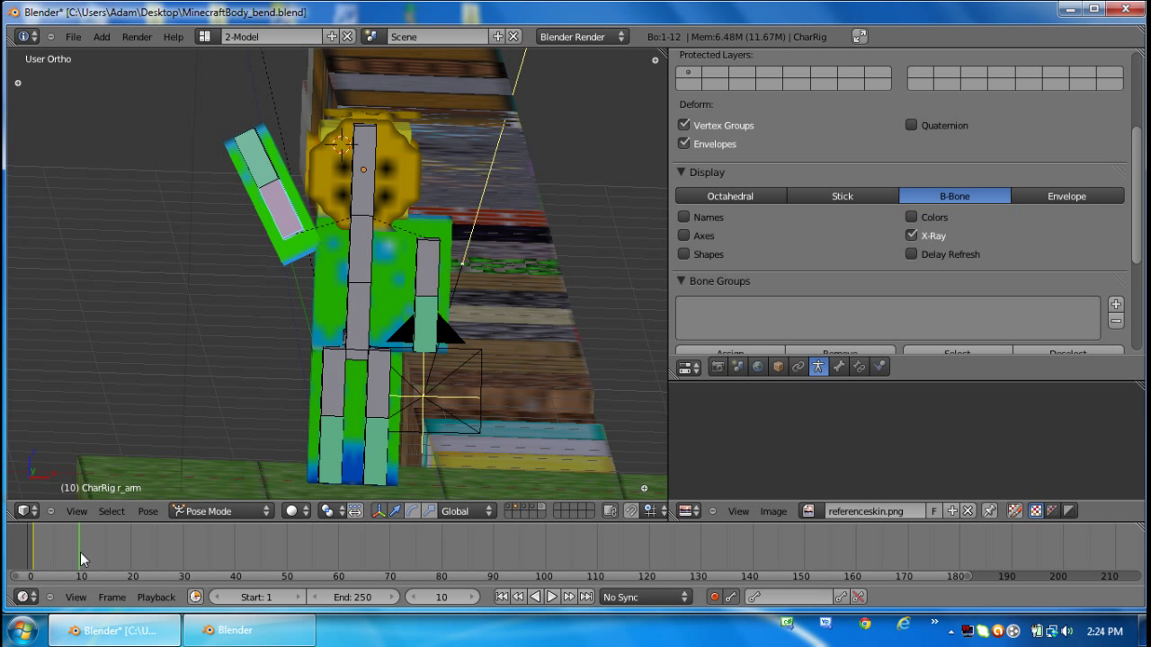
mouse_move(283, 206)
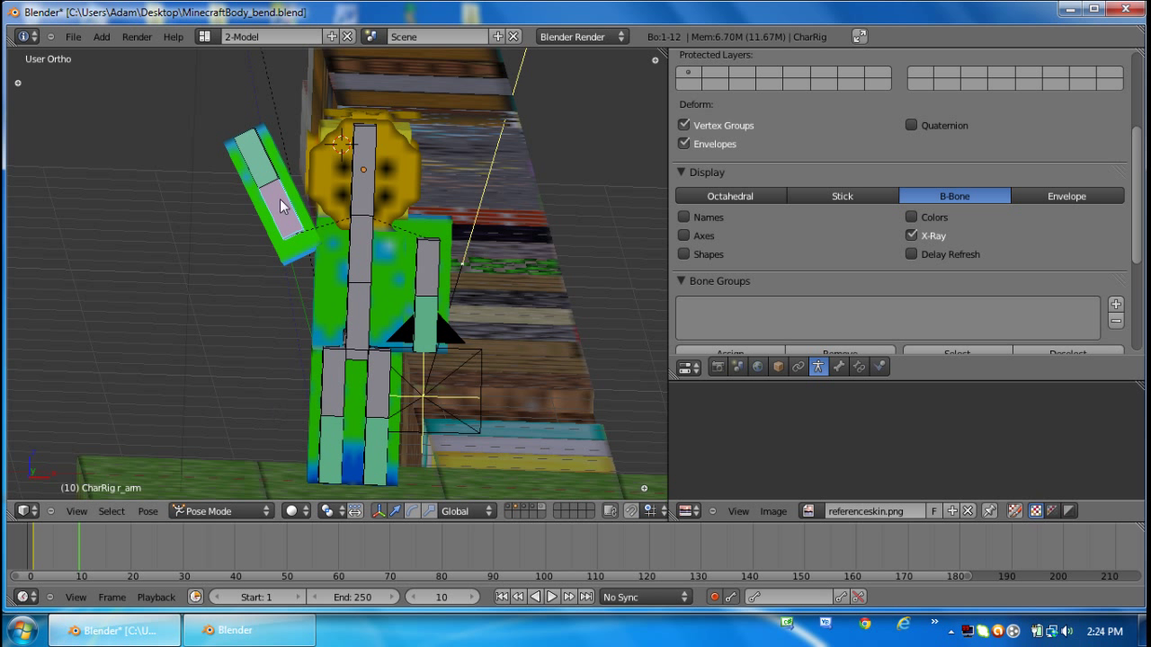
left_click_drag(283, 202, 256, 337)
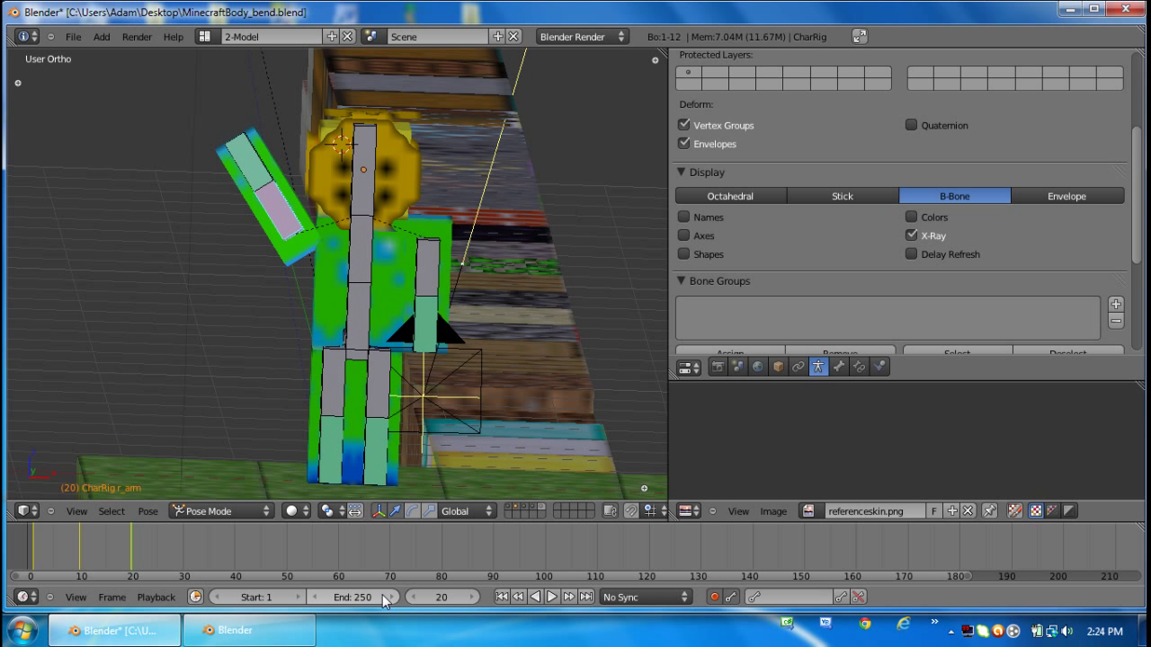
left_click(350, 597)
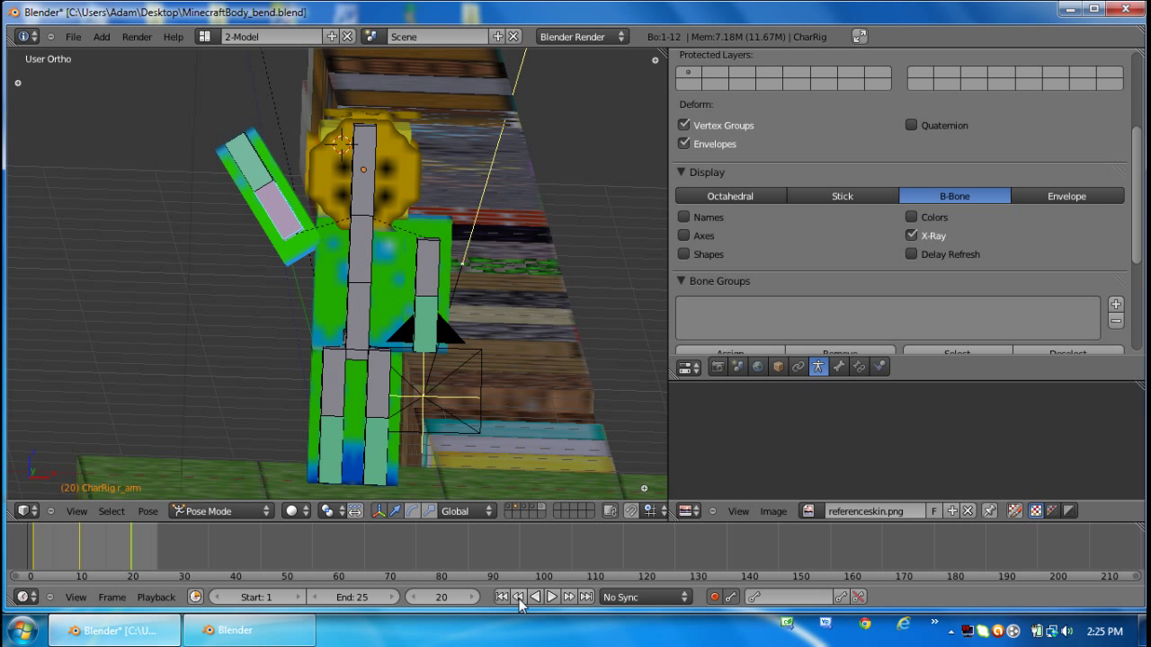
Play back the 25-frame arm wave animation.
left_click(551, 597)
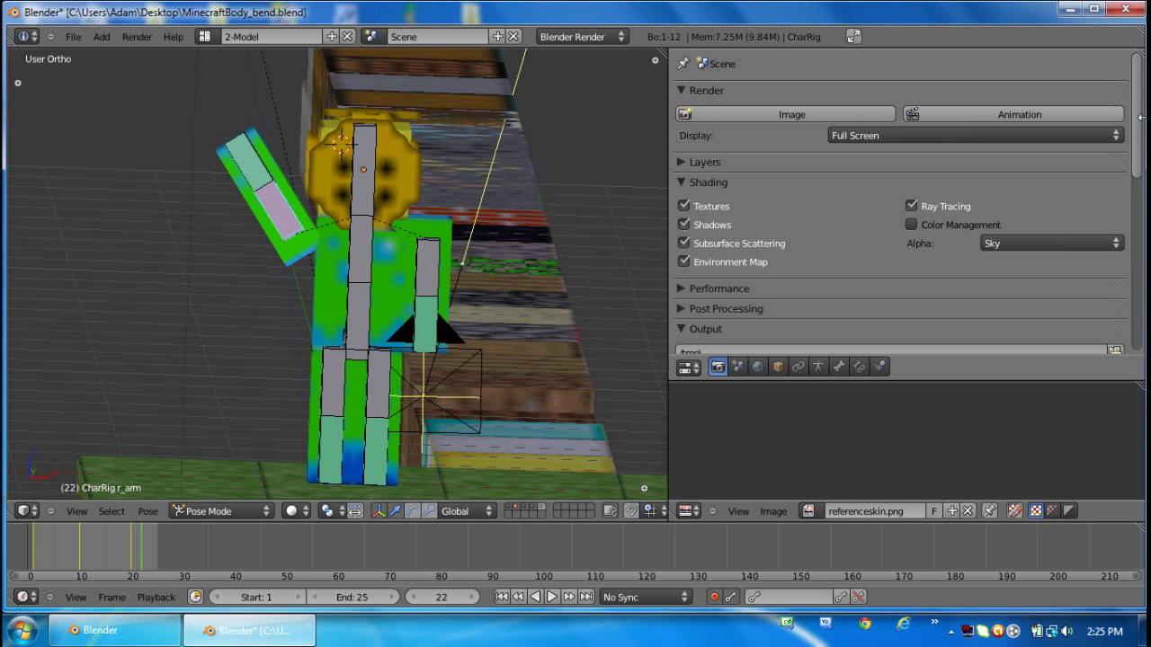
Set the render output path to 'Me Waving!' in the Desktop folder.
scroll("down", 3)
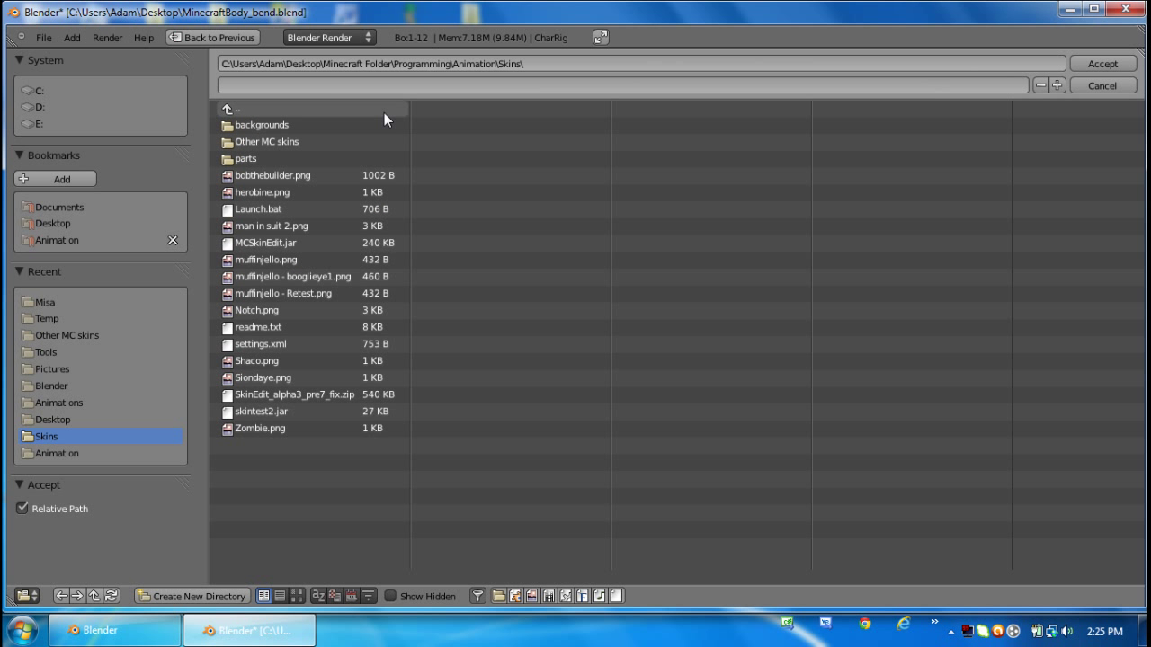
left_click(52, 419)
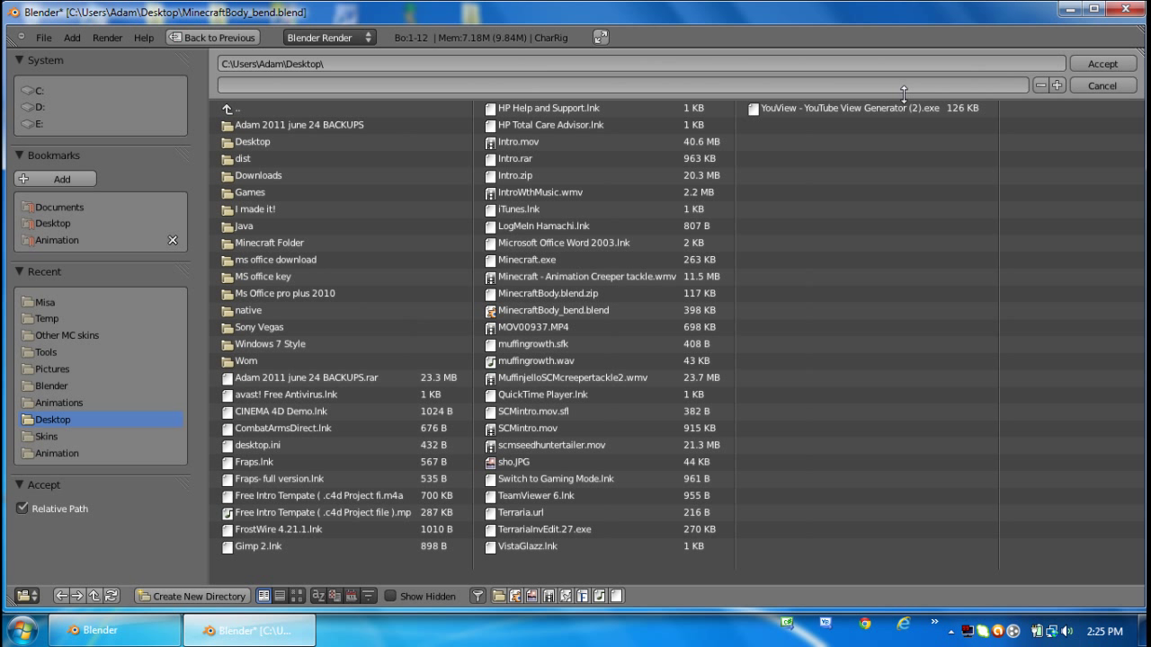
type("Me Waving!")
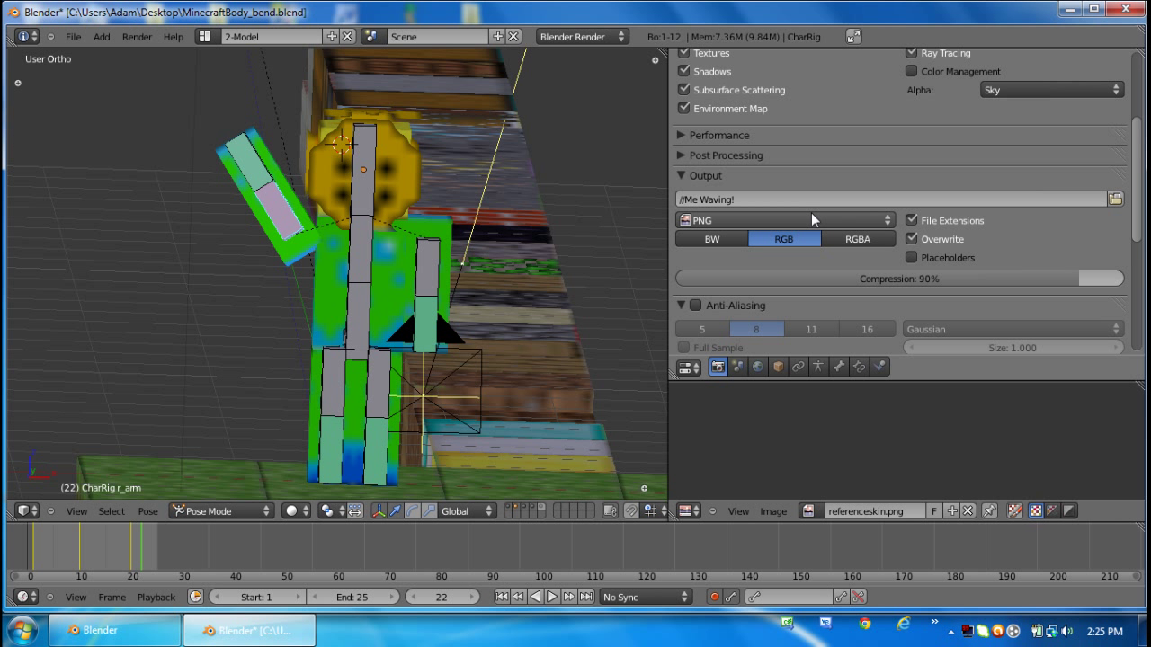
Switch the render output file format from PNG to QuickTime.
left_click(783, 220)
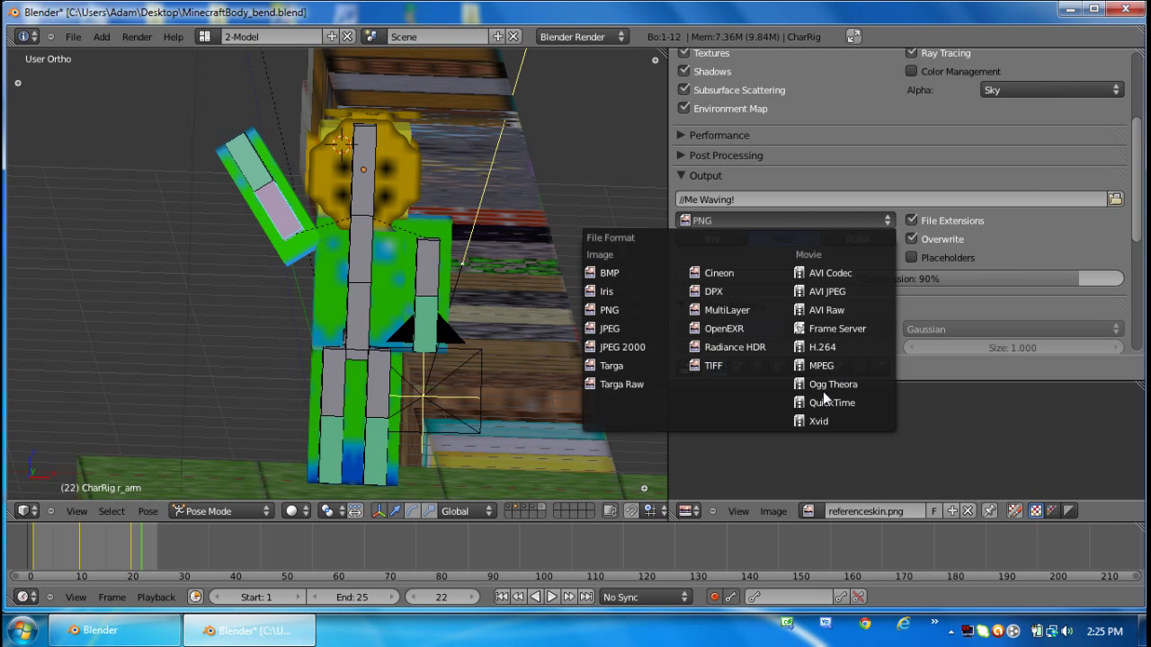
left_click(831, 402)
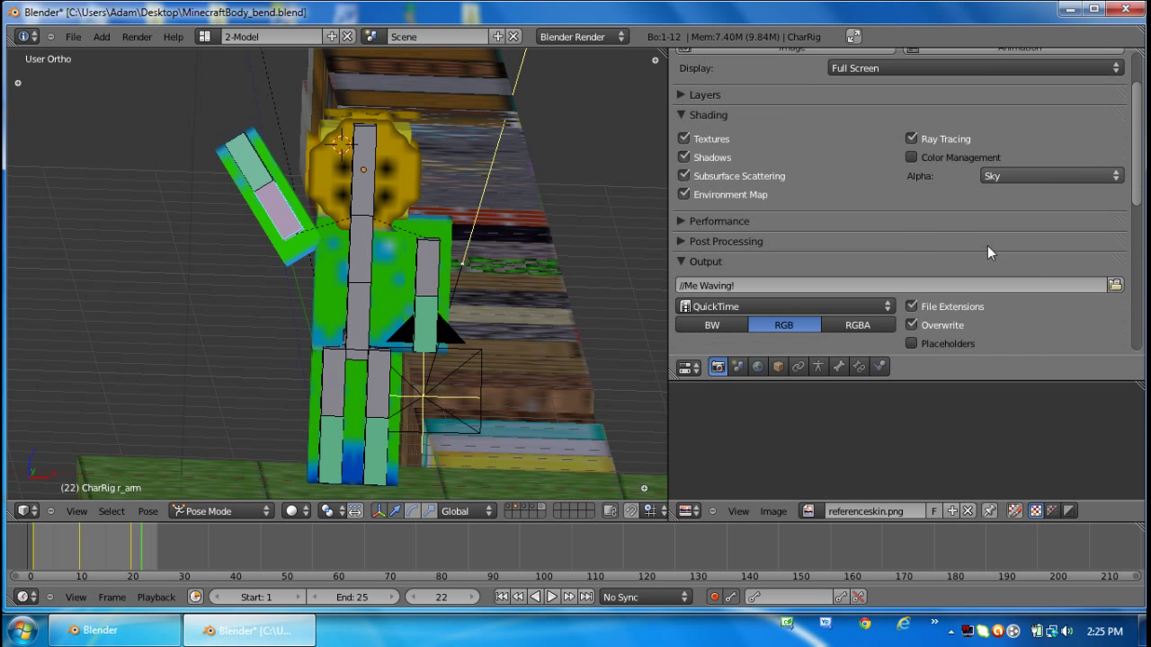
scroll("down", 3)
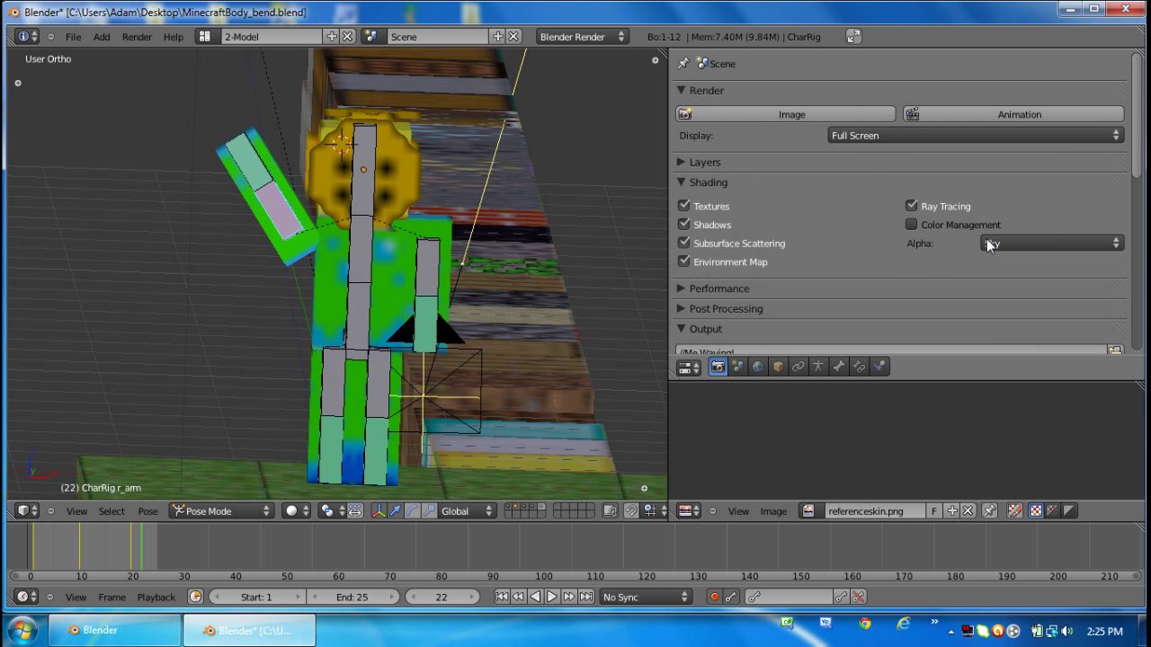
mouse_move(990, 122)
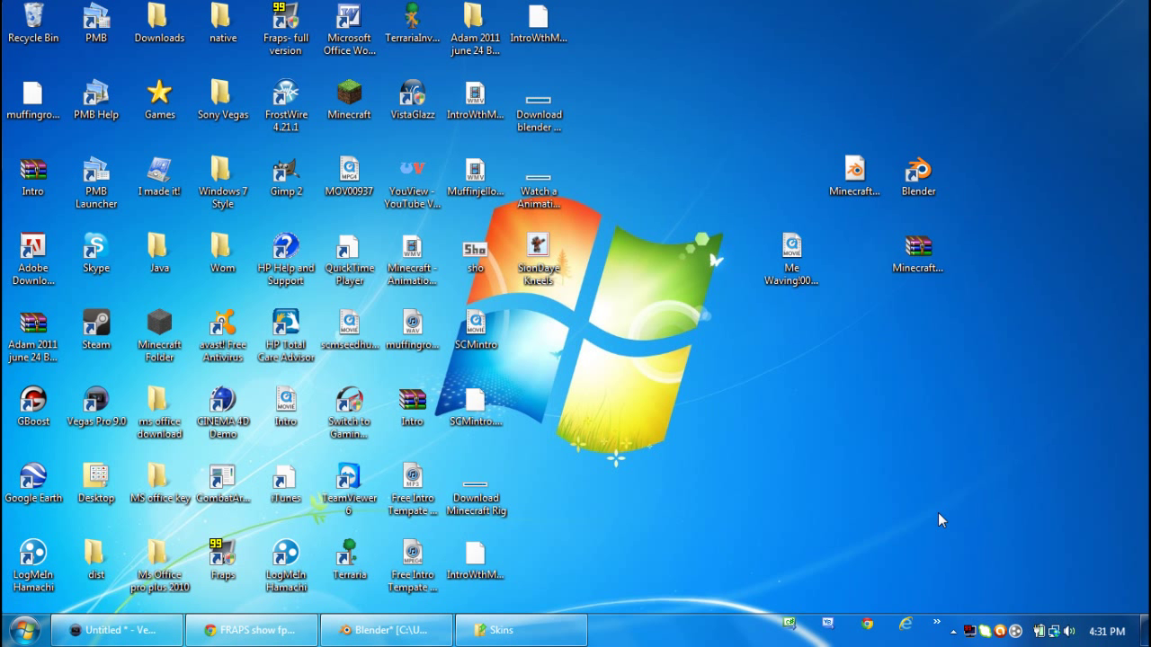
mouse_move(692, 57)
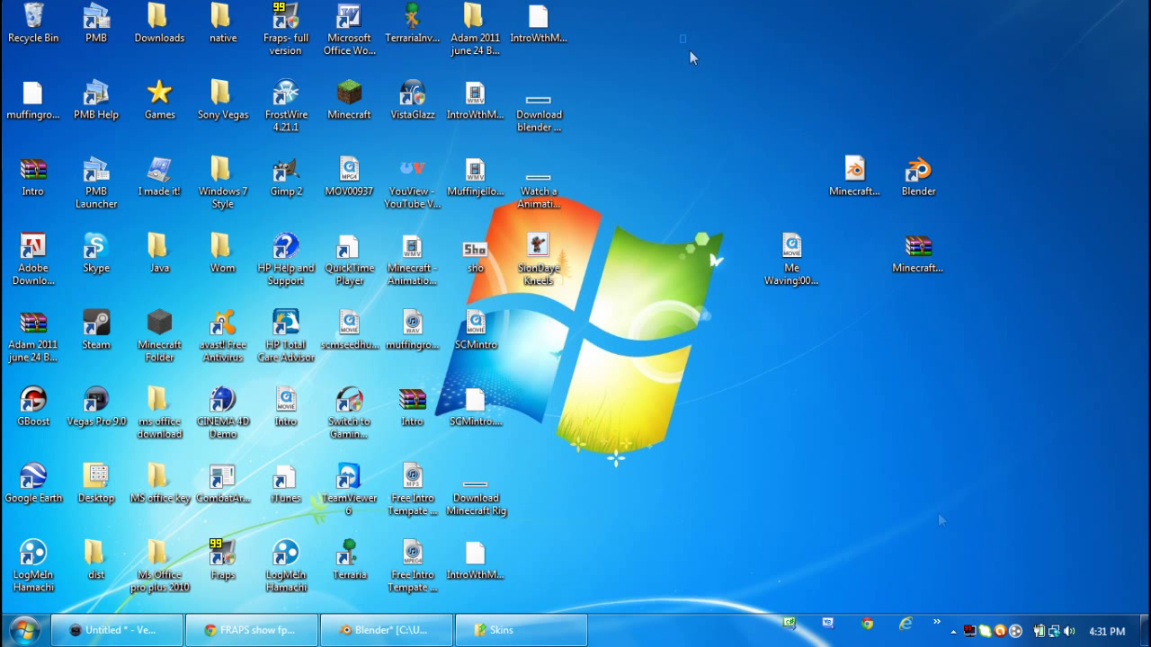
Drag the rendered 'Me Waving!0001_0025' movie on the desktop to launch it.
left_click_drag(751, 142, 985, 359)
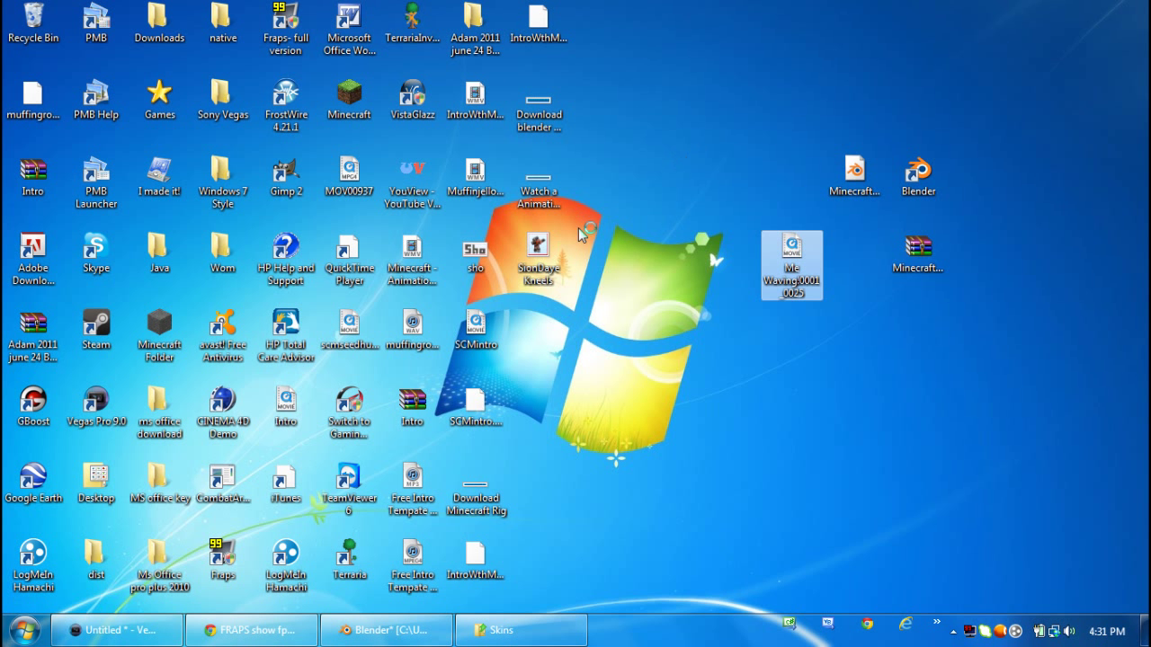
mouse_move(647, 124)
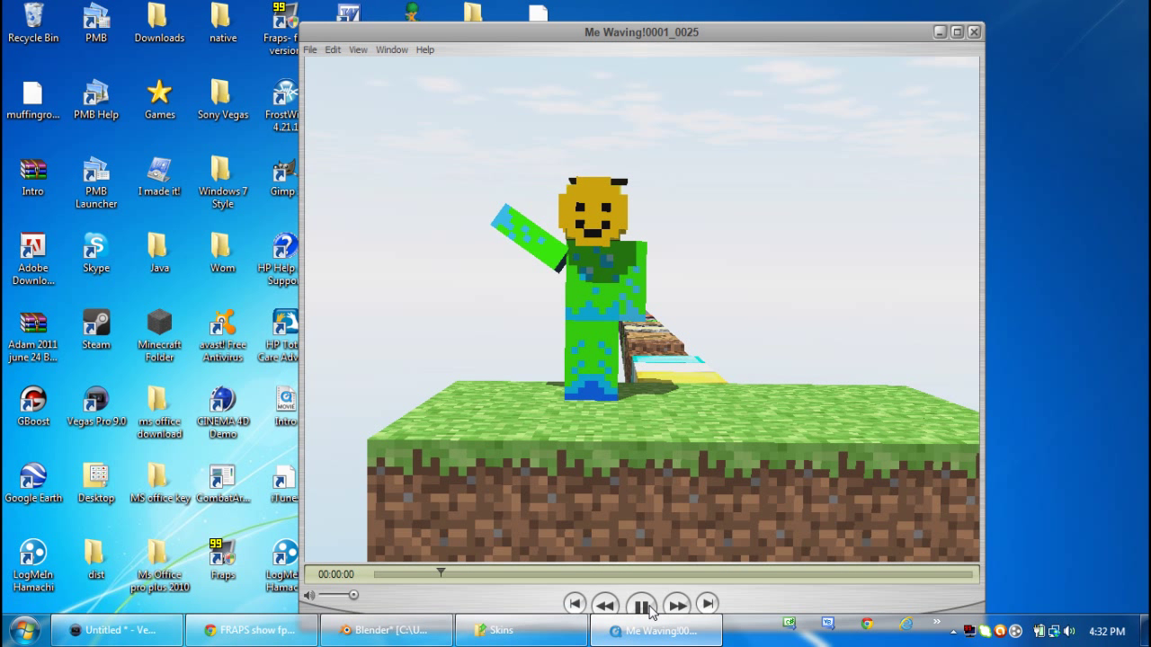
Pause, replay, and pause again the 'Me Waving!0001_0025' movie in QuickTime Player.
left_click(641, 603)
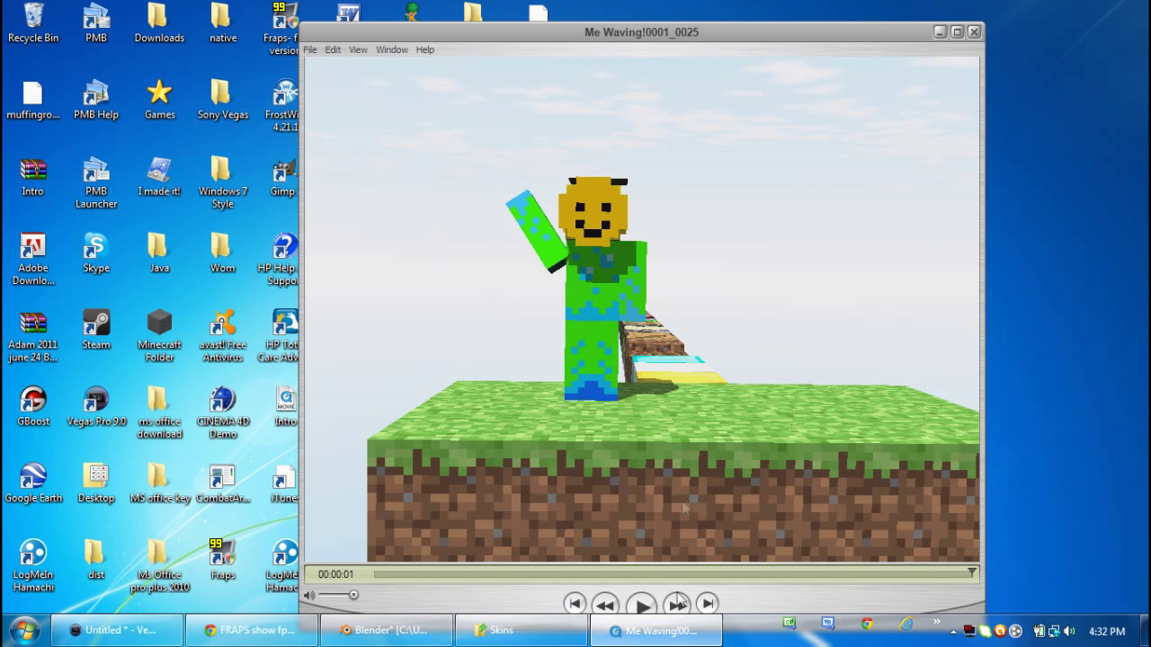
left_click(641, 603)
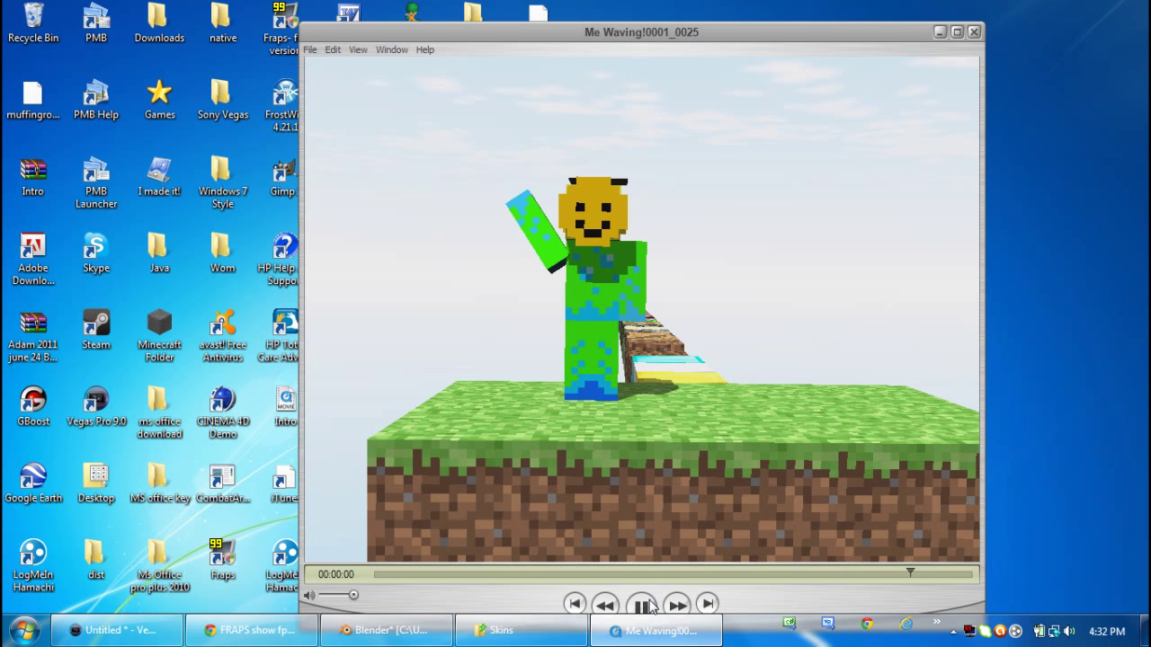
left_click(641, 604)
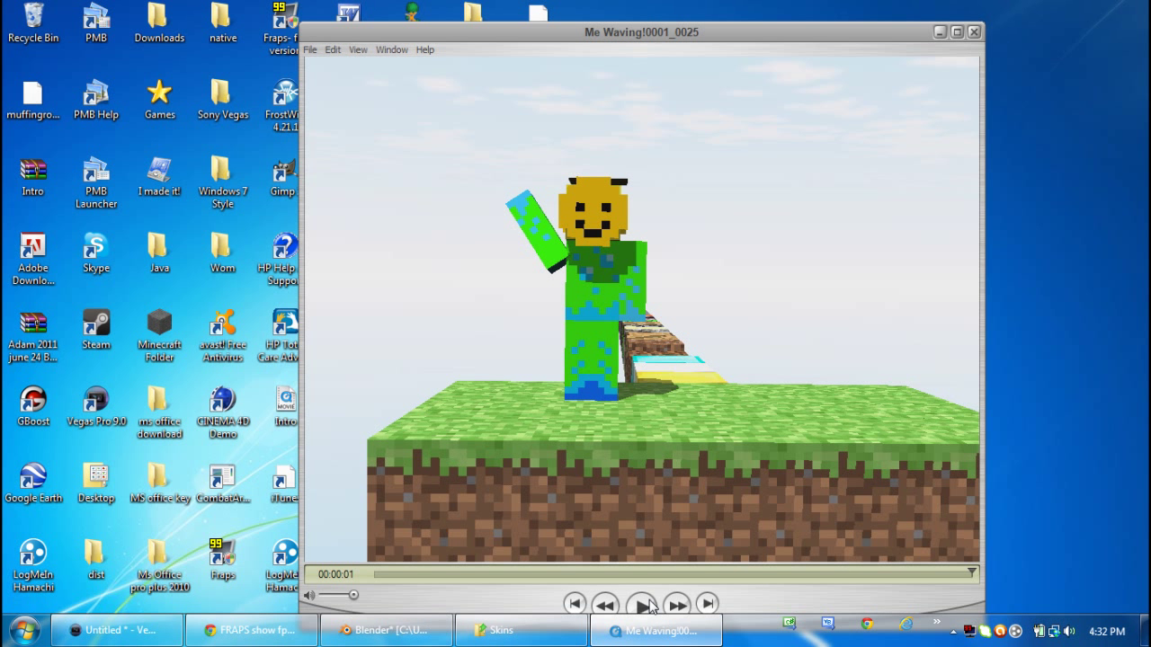